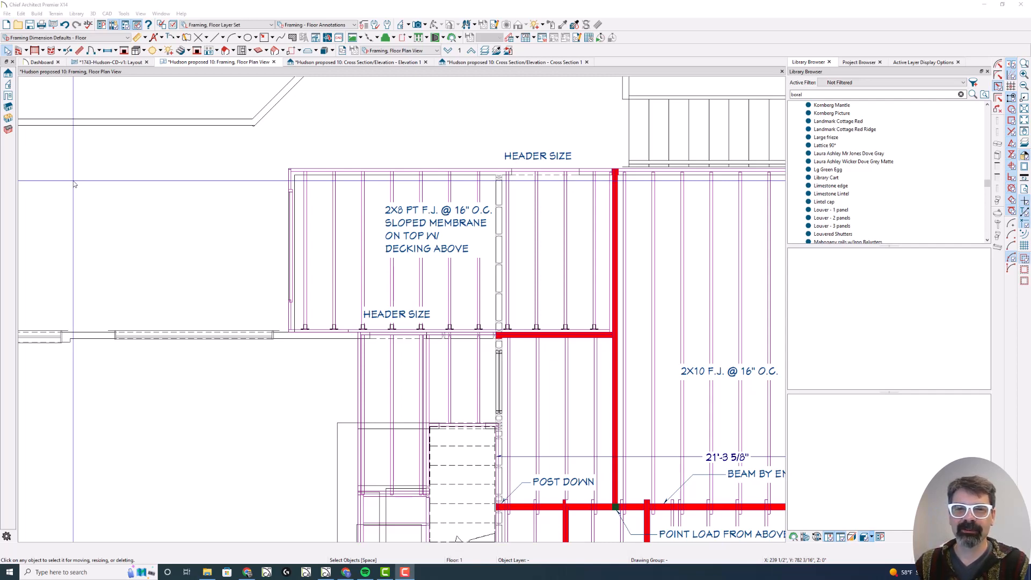
pyautogui.moveTo(862, 121)
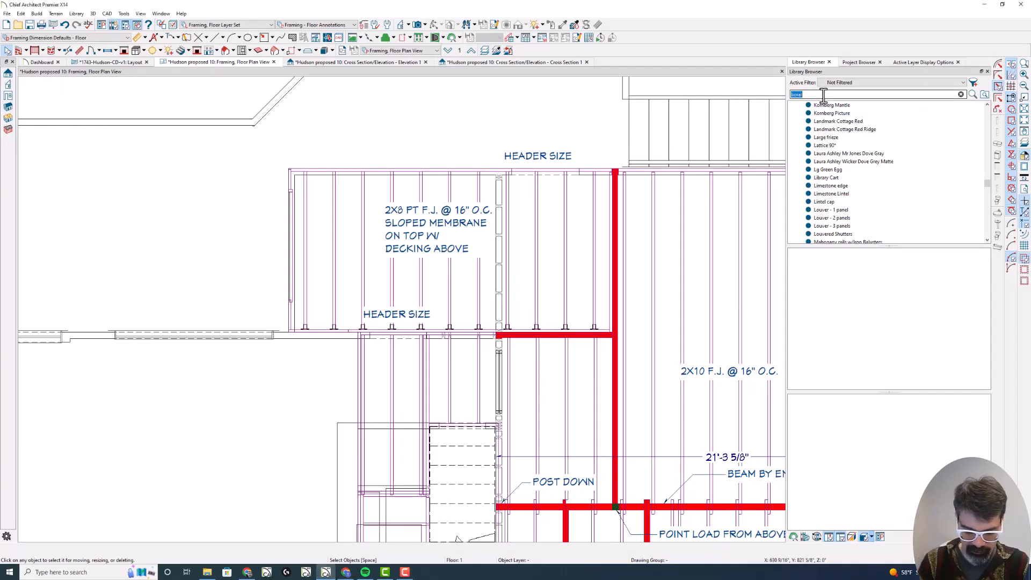
# Search the Library Browser for the Simpson Strong-Tie HU7 joist hanger and browse the results.
pyautogui.write('hu1')
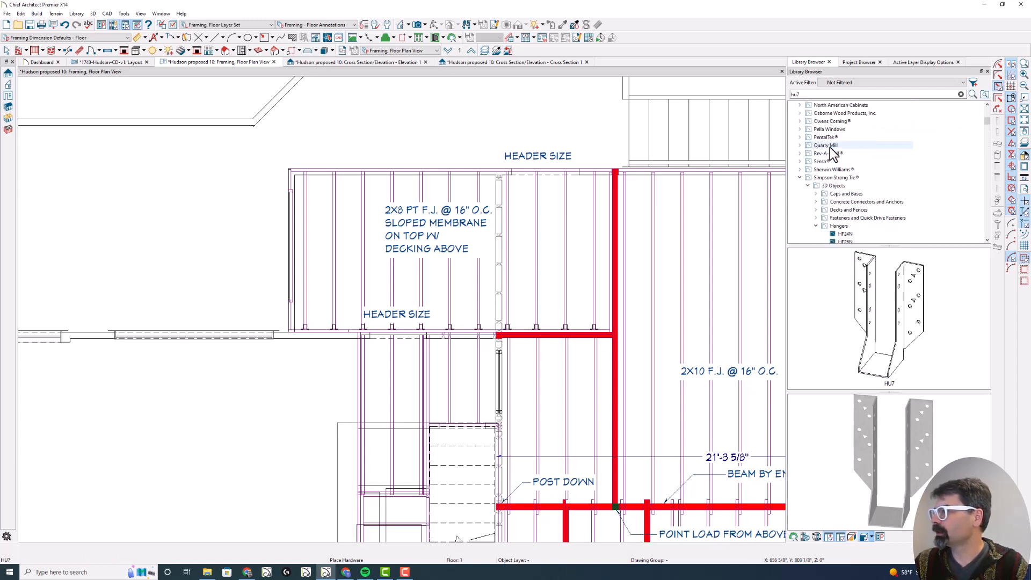
pyautogui.scroll(-3)
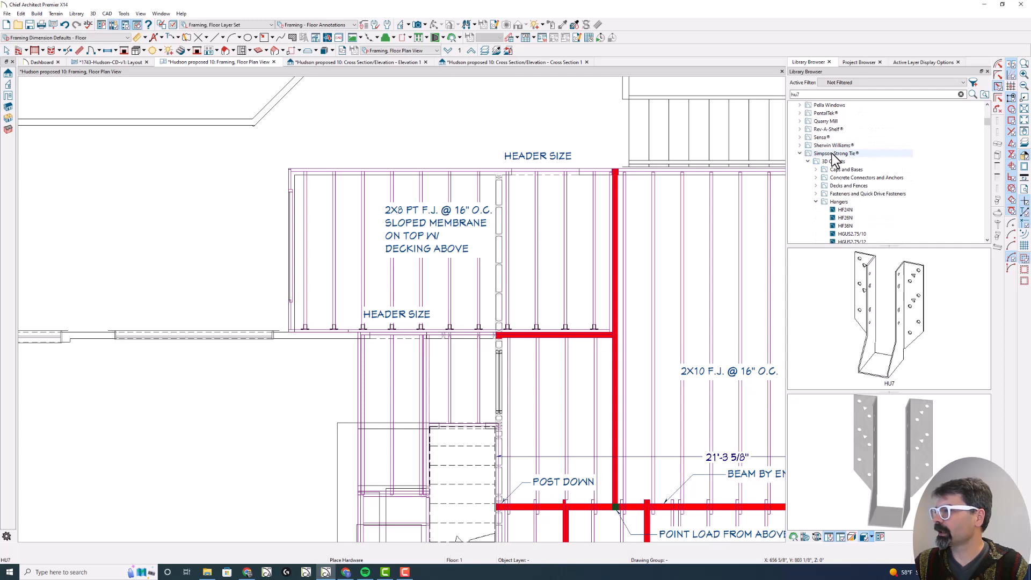
pyautogui.moveTo(835, 162)
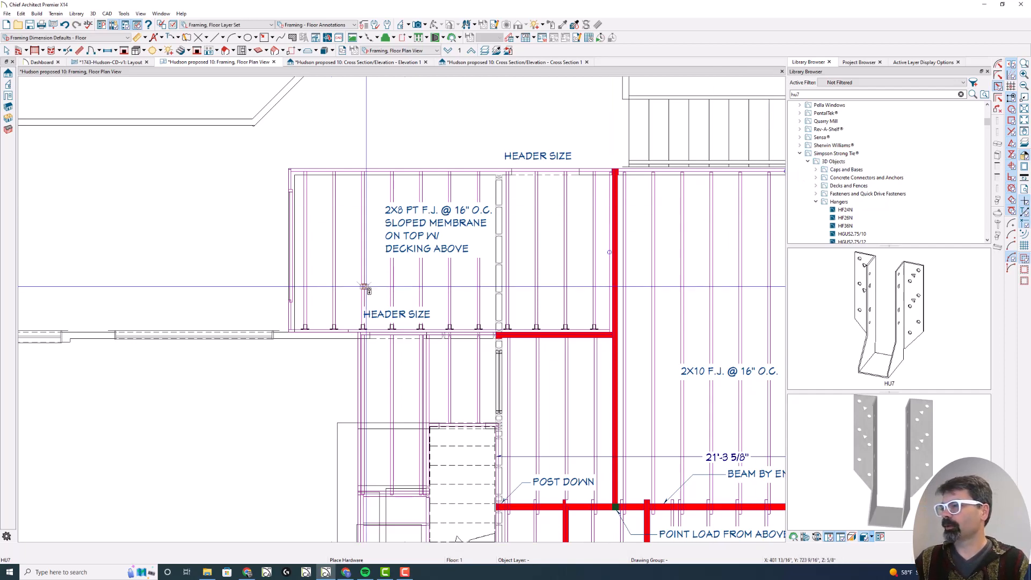
pyautogui.moveTo(216, 309)
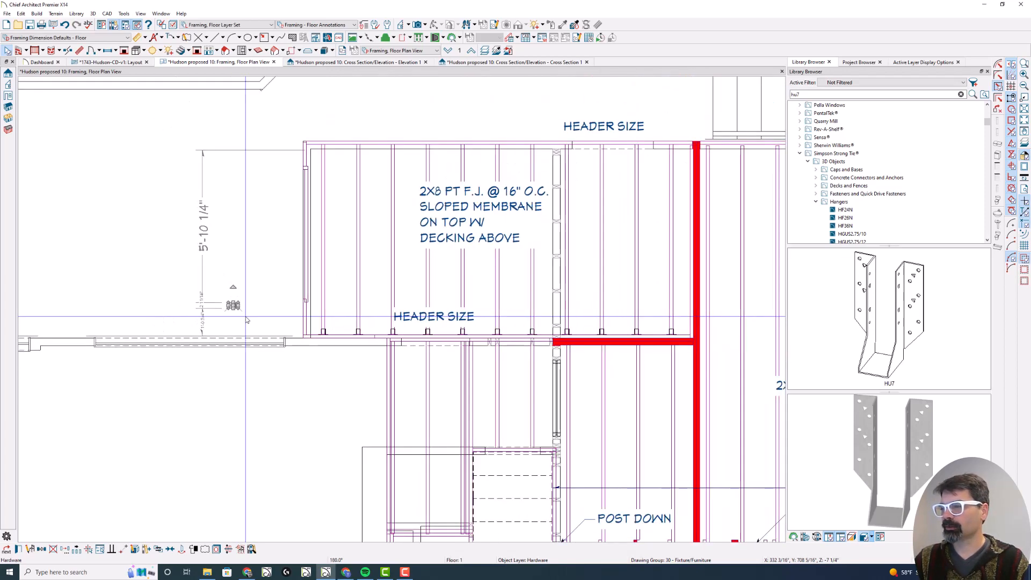
pyautogui.moveTo(242, 318)
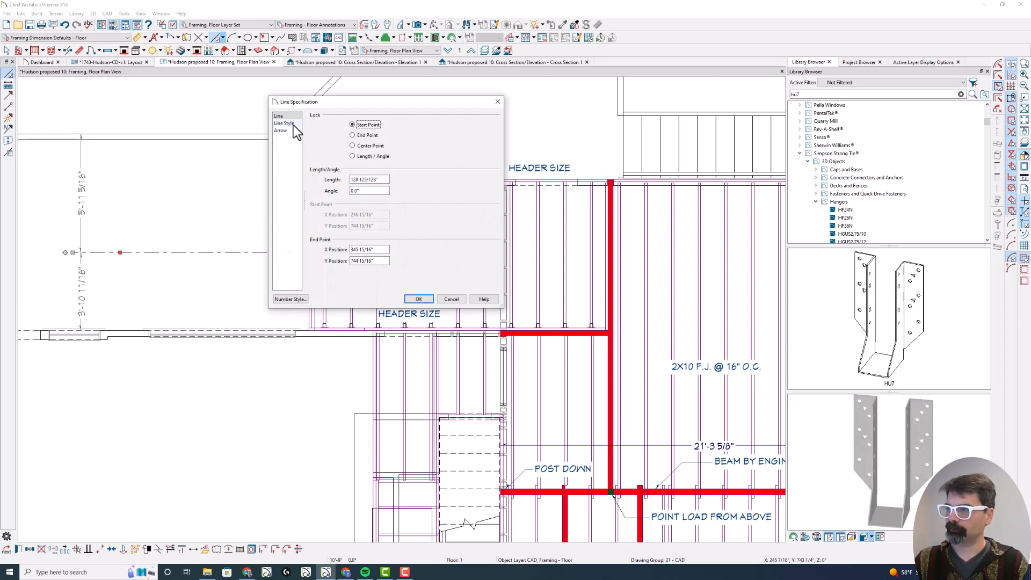
# In Line Specification, move the new CAD line onto the 'CAD, Framing - Floor 2' layer.
pyautogui.click(284, 124)
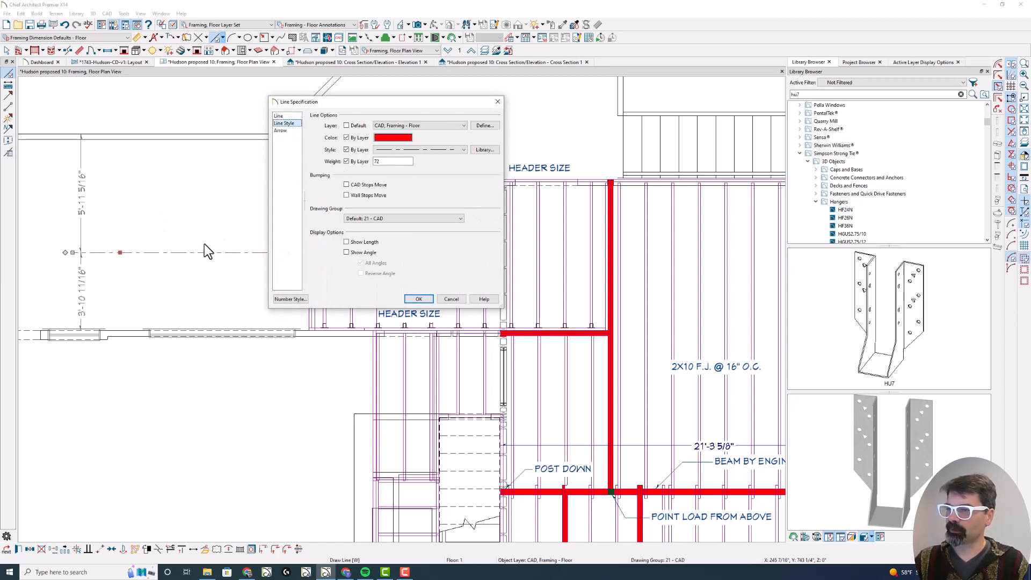
pyautogui.click(418, 298)
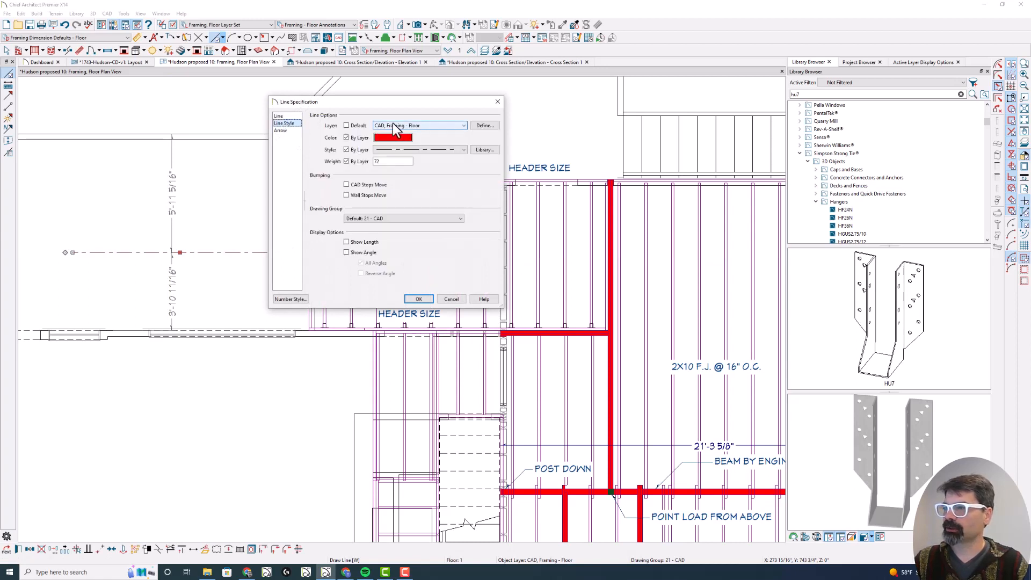
pyautogui.click(462, 125)
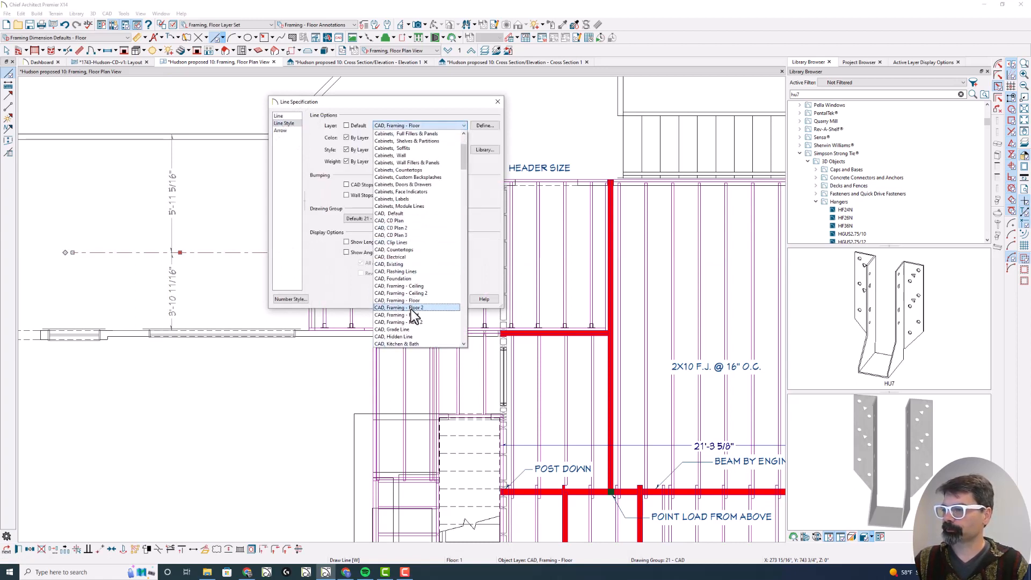
pyautogui.click(397, 309)
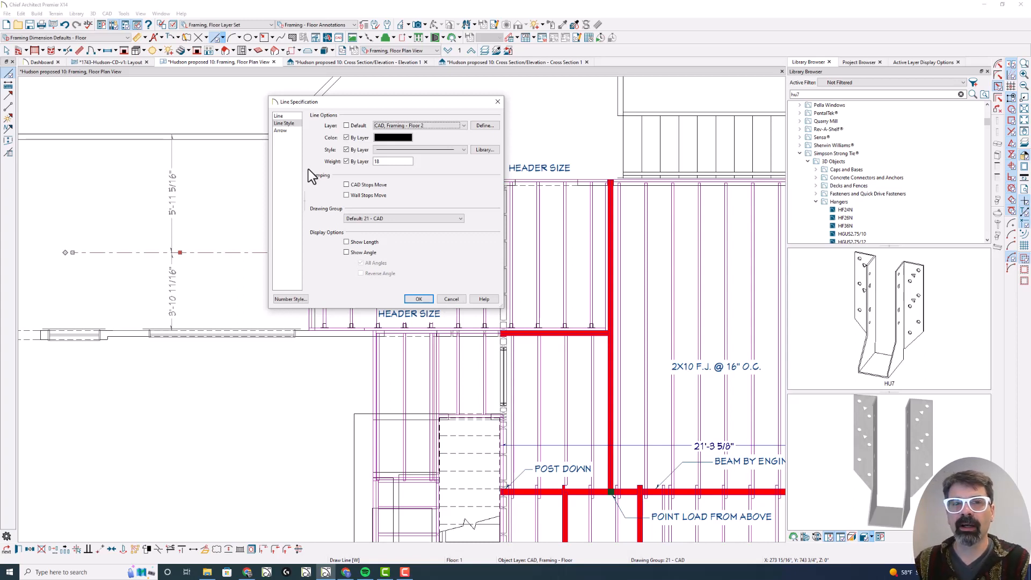
pyautogui.moveTo(446, 221)
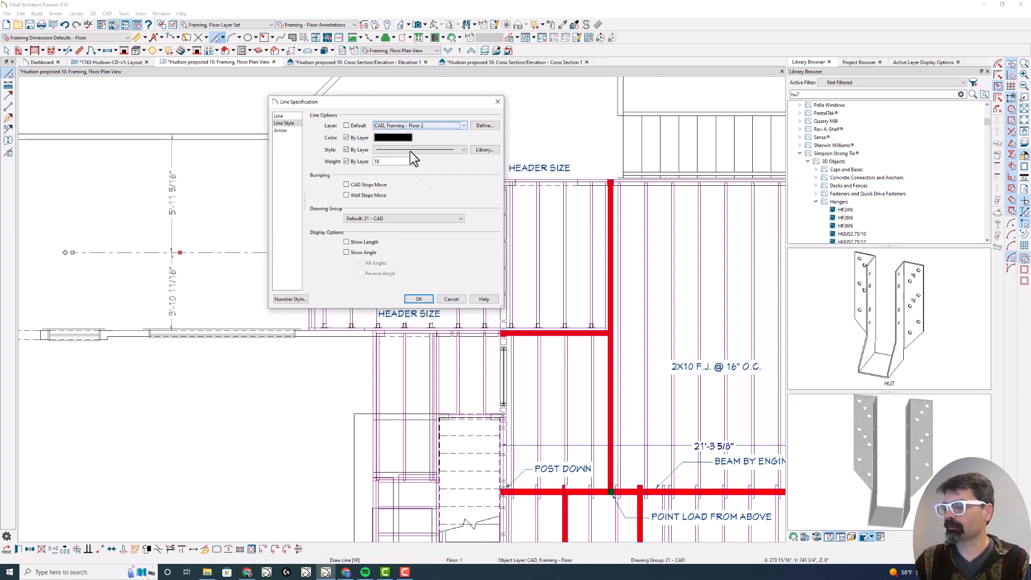
pyautogui.click(418, 299)
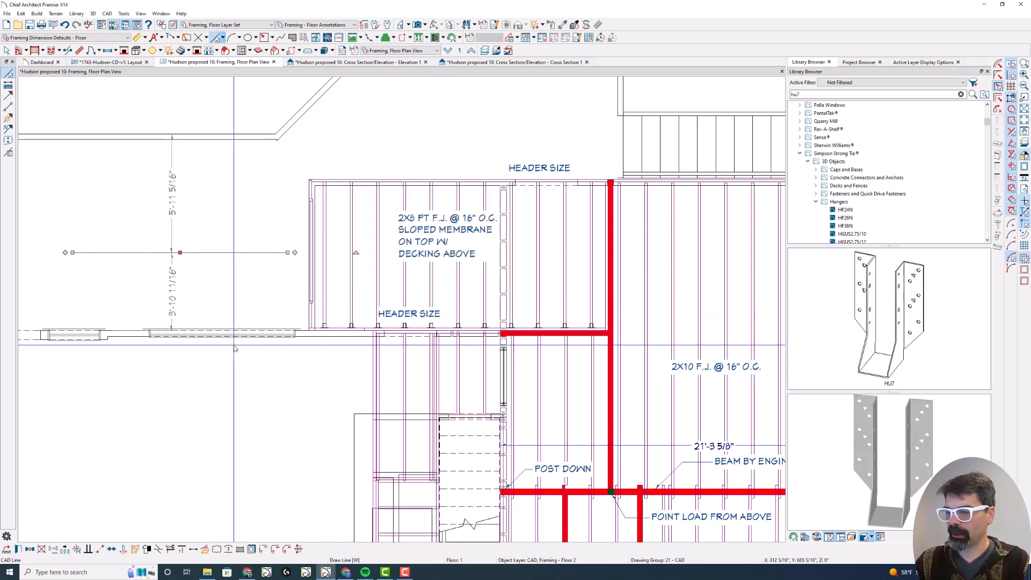
pyautogui.moveTo(205, 548)
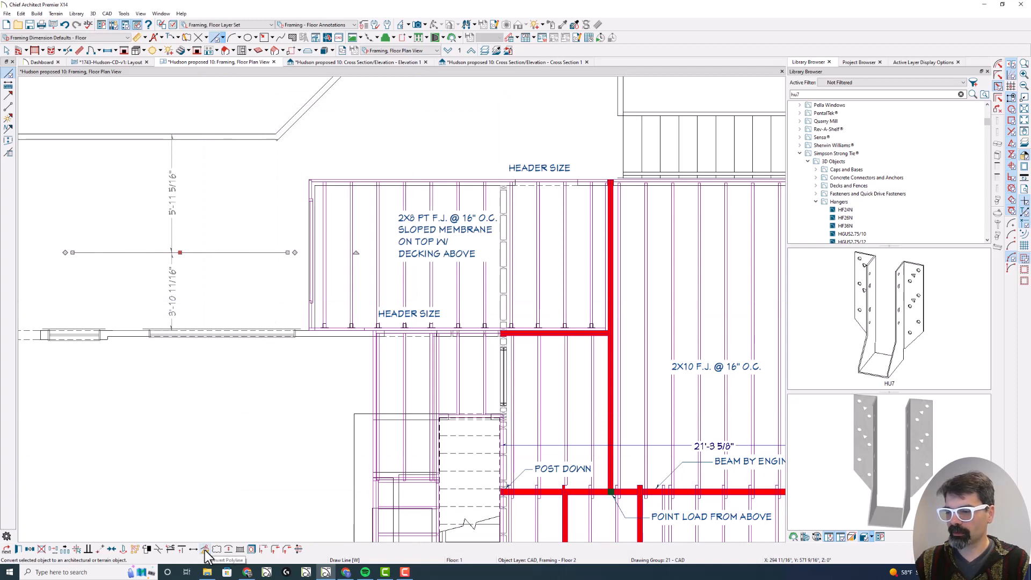
# Convert the line to a Polyline Distribution Path kept on the same layer as the original.
pyautogui.click(204, 549)
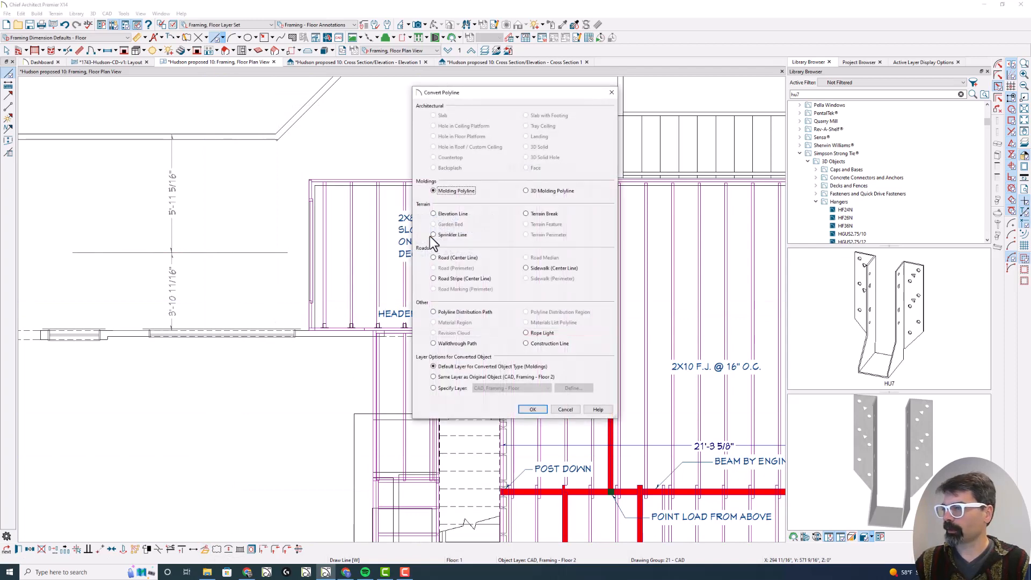
pyautogui.click(433, 311)
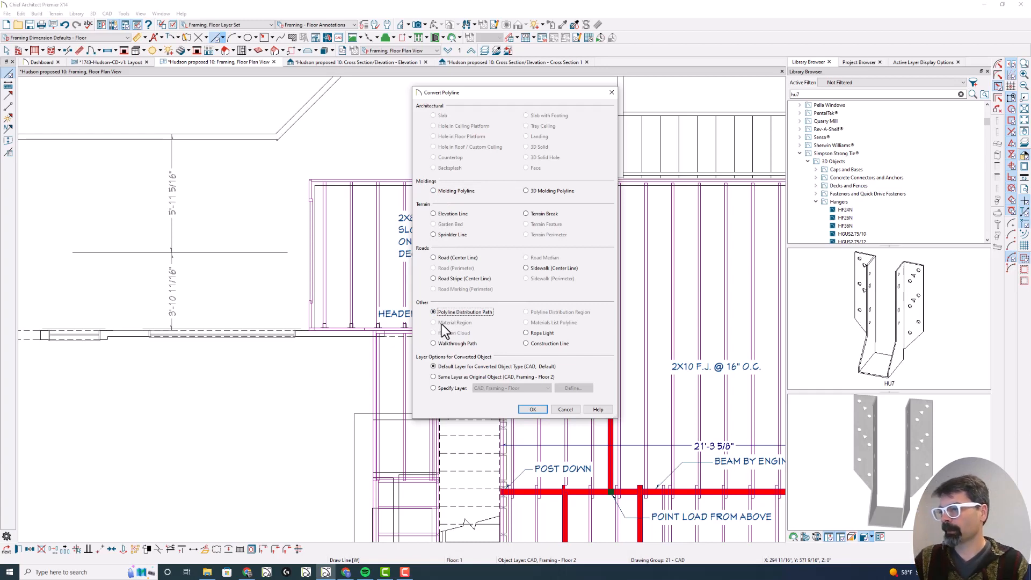
pyautogui.click(433, 376)
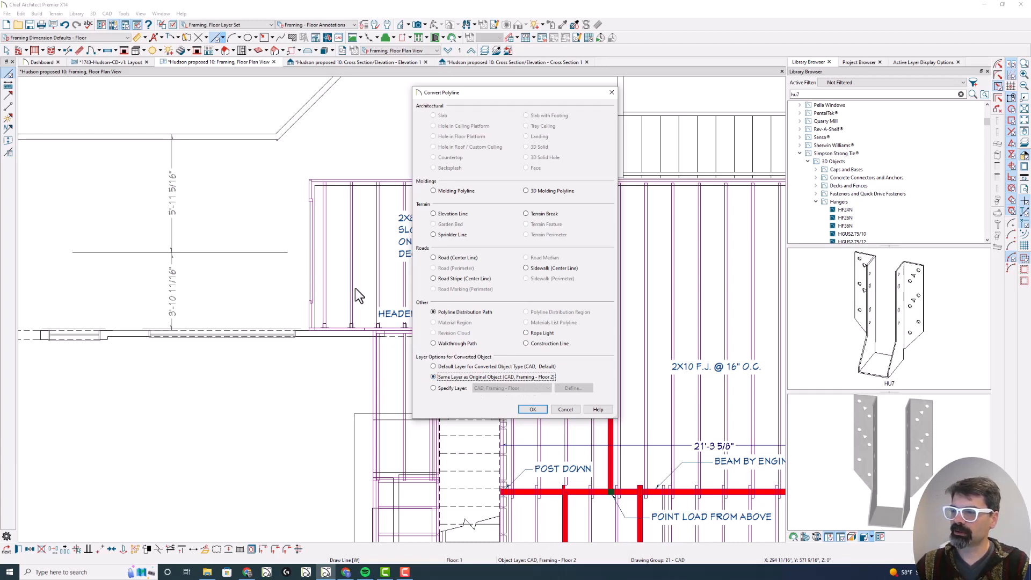
pyautogui.moveTo(430, 50)
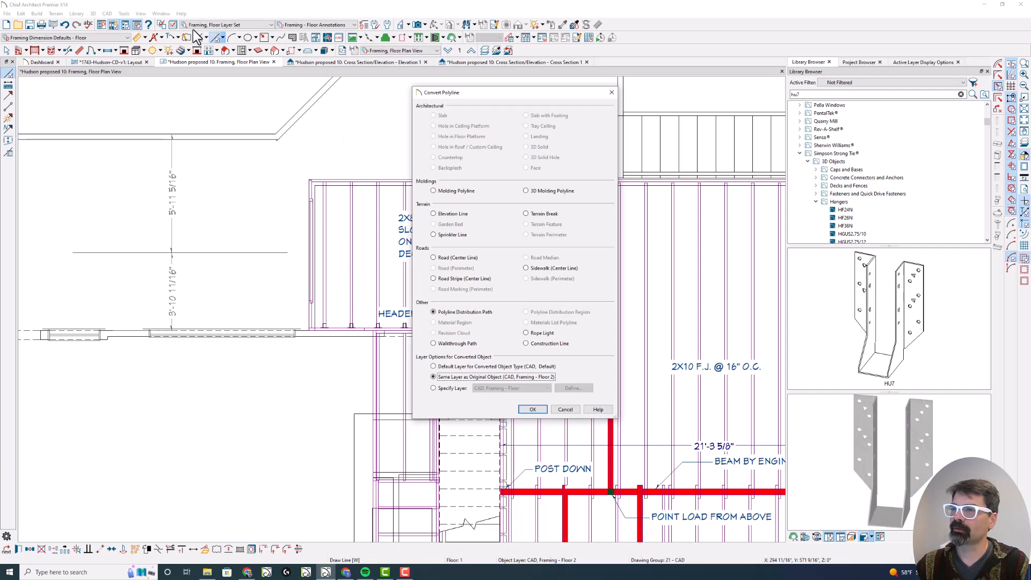
pyautogui.click(533, 410)
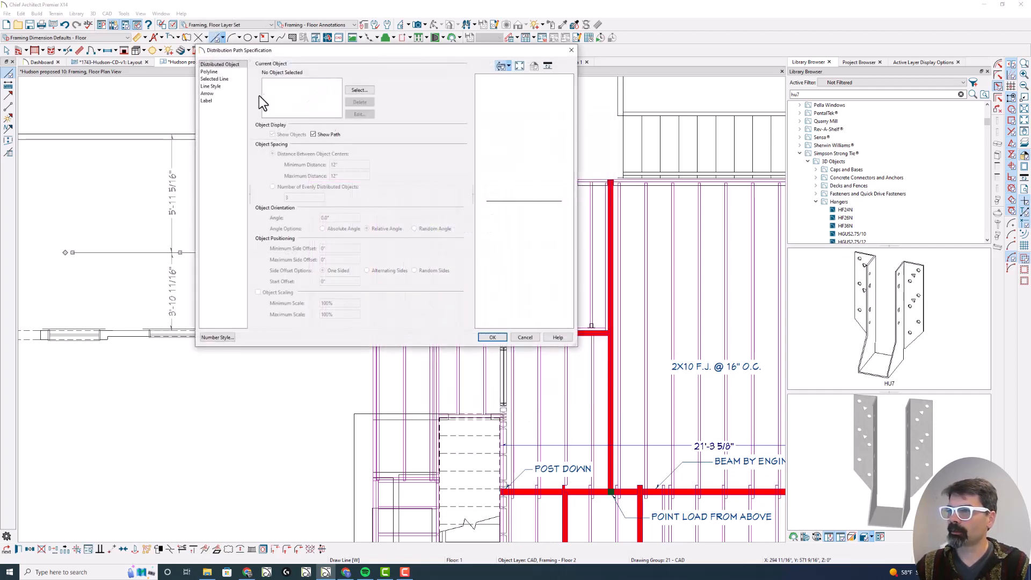
# Choose the HU7 hanger from the library as the distributed object and accept the path settings.
pyautogui.click(359, 89)
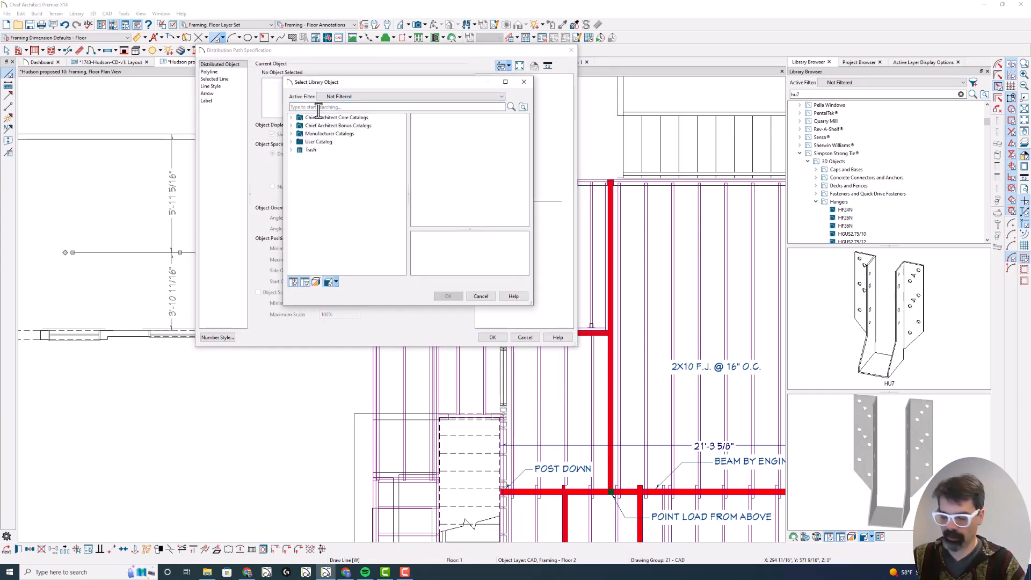
pyautogui.write('hu7')
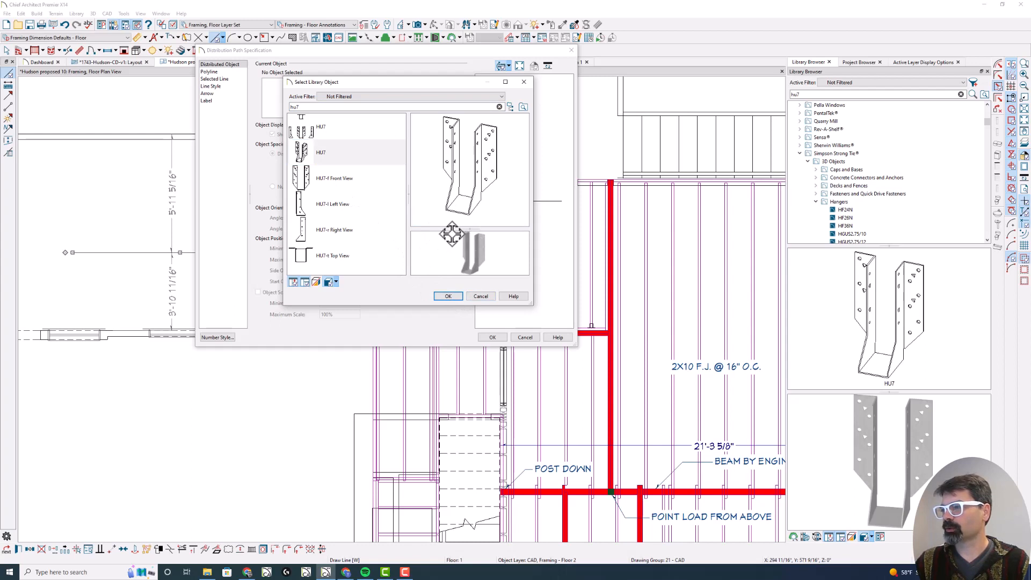
pyautogui.moveTo(358, 170)
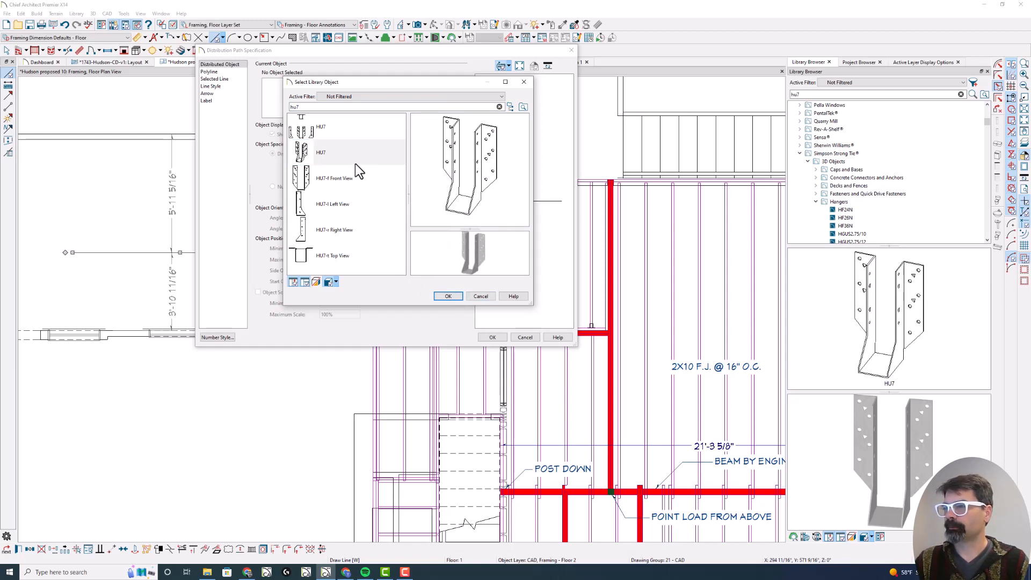
pyautogui.moveTo(324, 165)
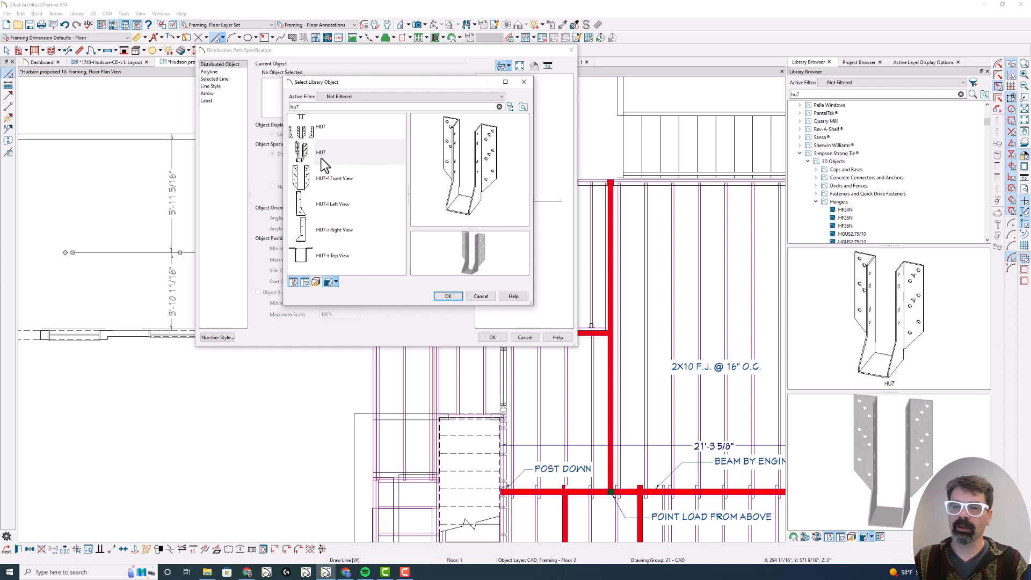
pyautogui.tripleClick(394, 106)
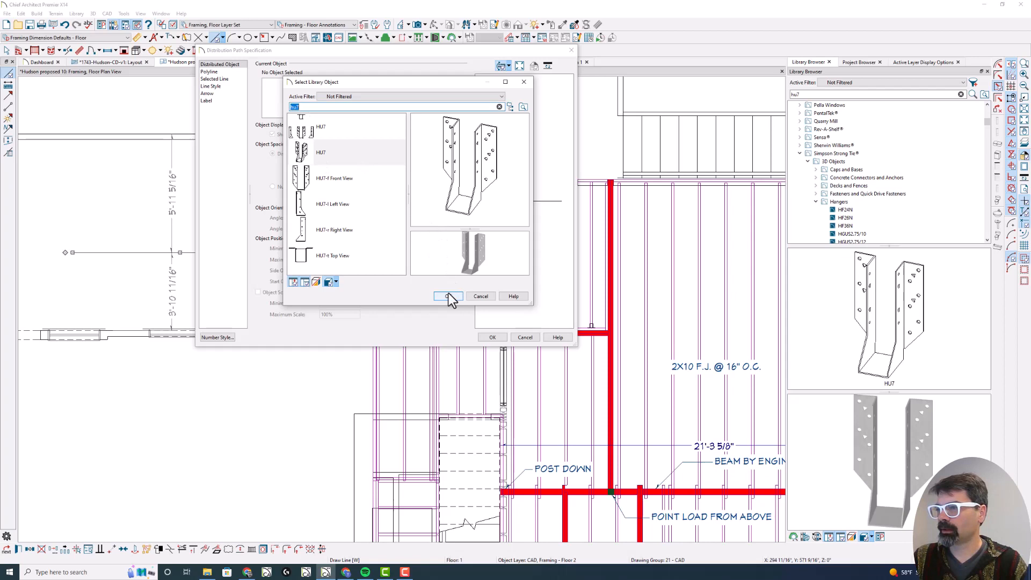
pyautogui.click(447, 296)
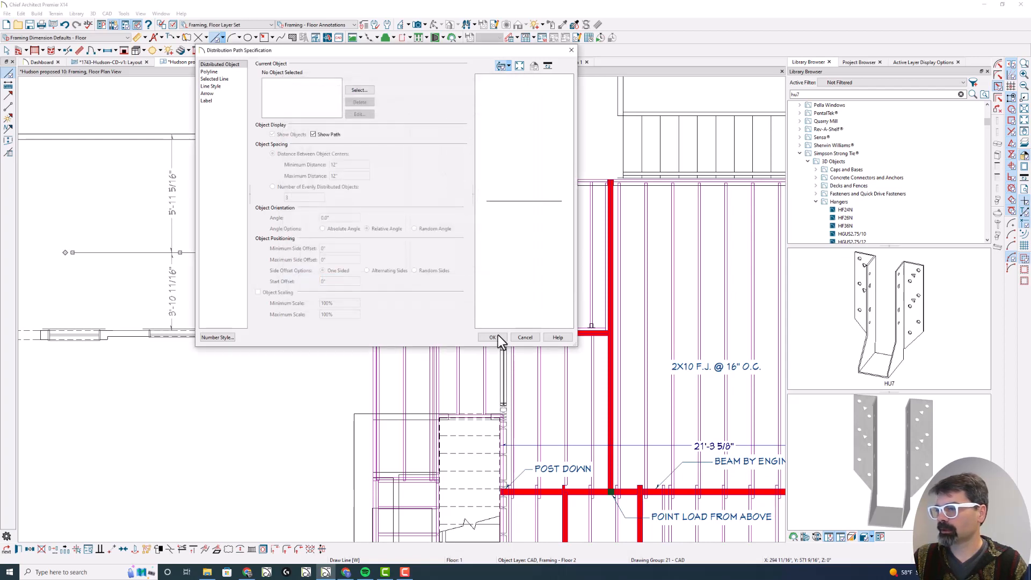
pyautogui.click(491, 336)
pyautogui.write('hangers')
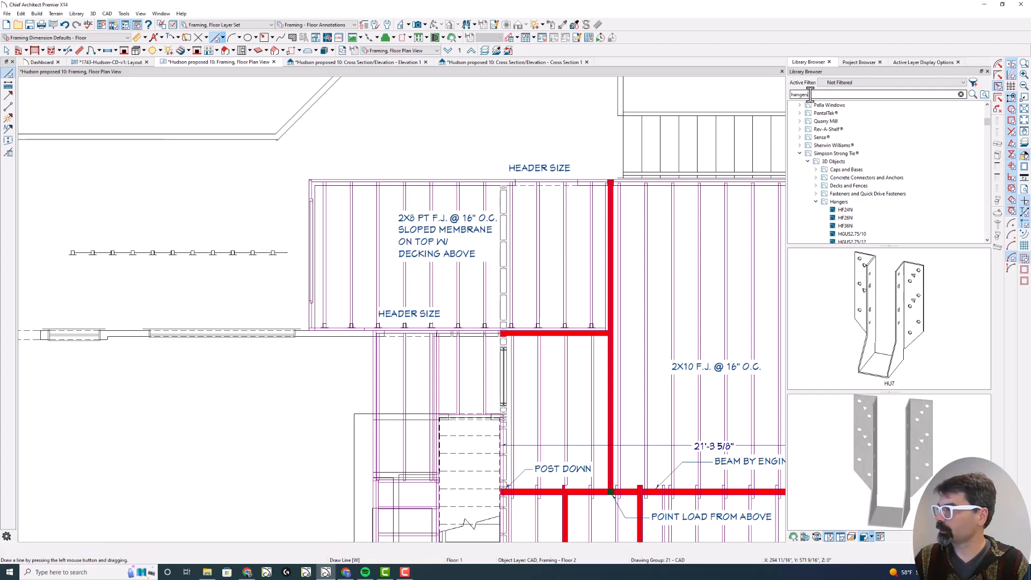
# Search the Library Browser for 'hangers' to list the Simpson Strong-Tie hanger categories.
pyautogui.click(972, 94)
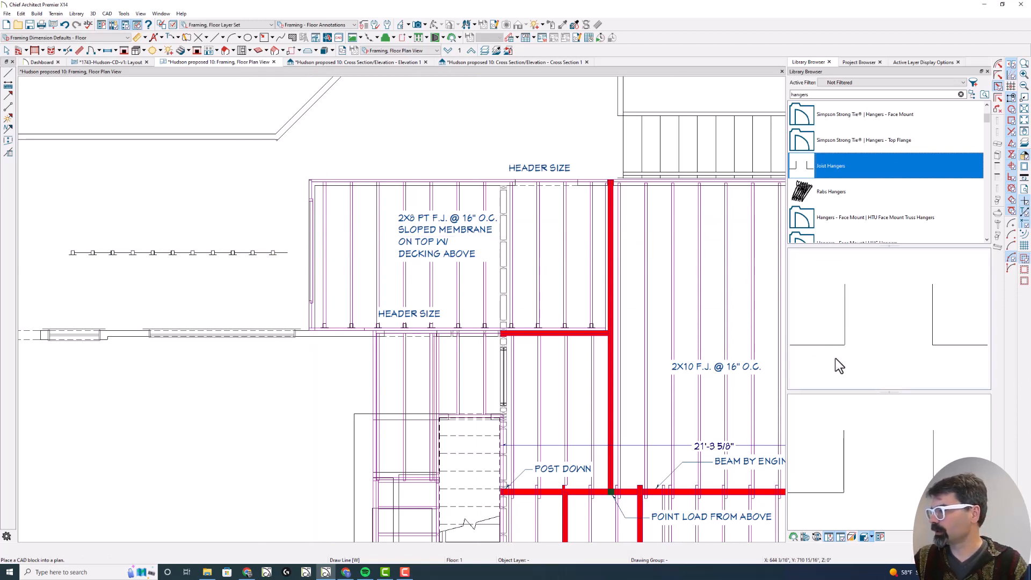
pyautogui.moveTo(851, 355)
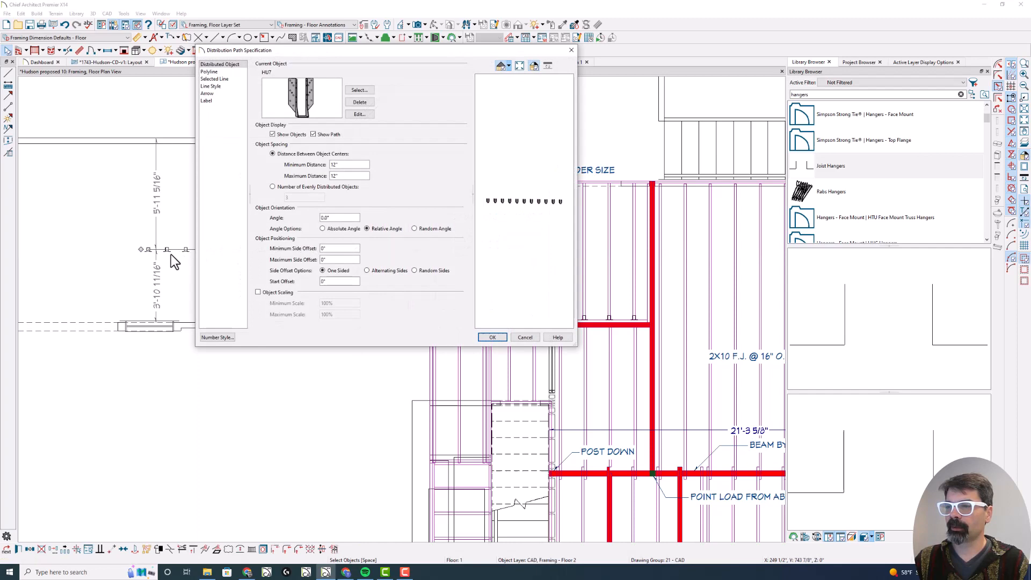
pyautogui.click(492, 337)
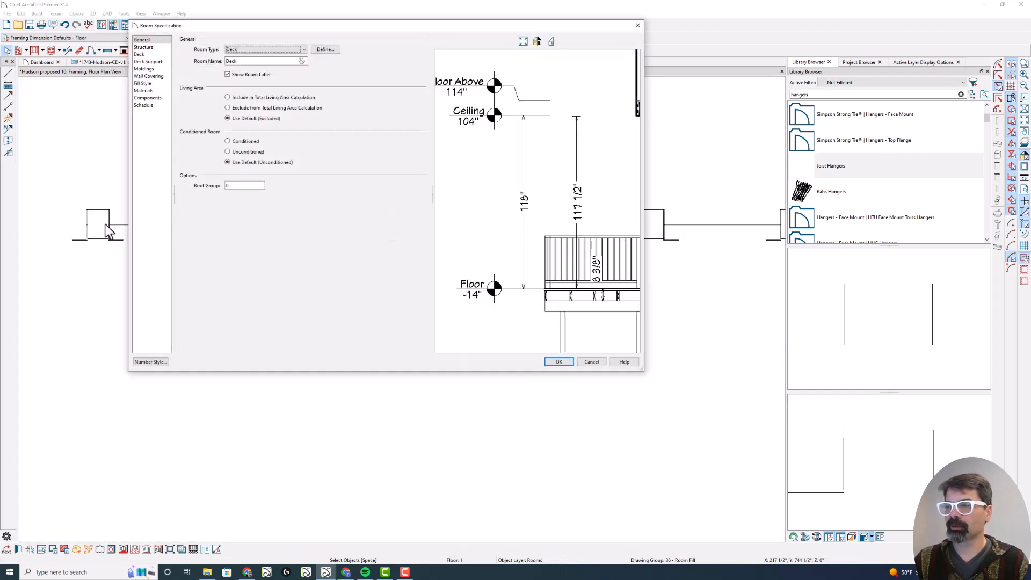
pyautogui.click(559, 362)
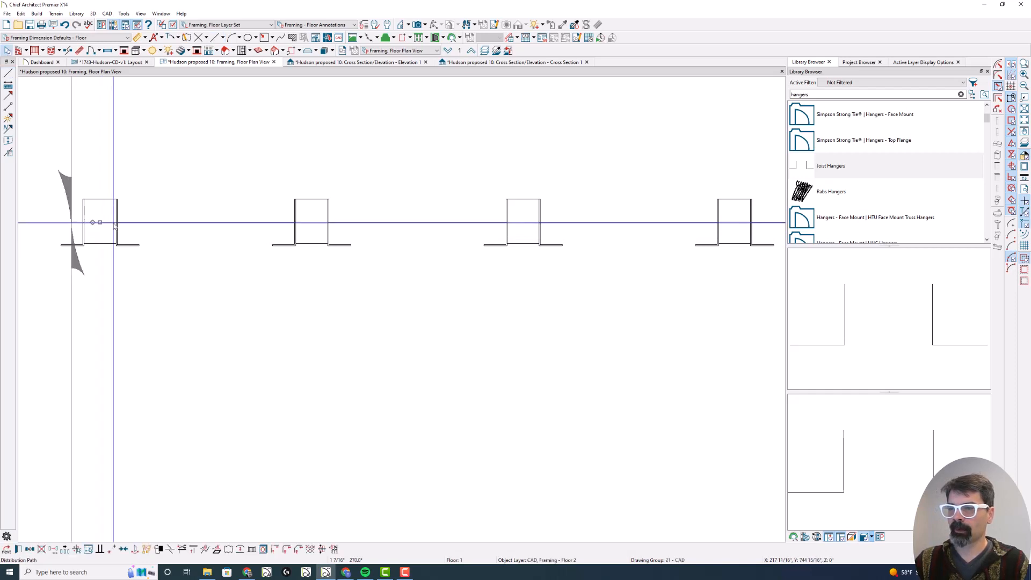
# Set the hanger path spacing to 16 inches with 1 1/2 inch side offsets.
pyautogui.doubleClick(99, 222)
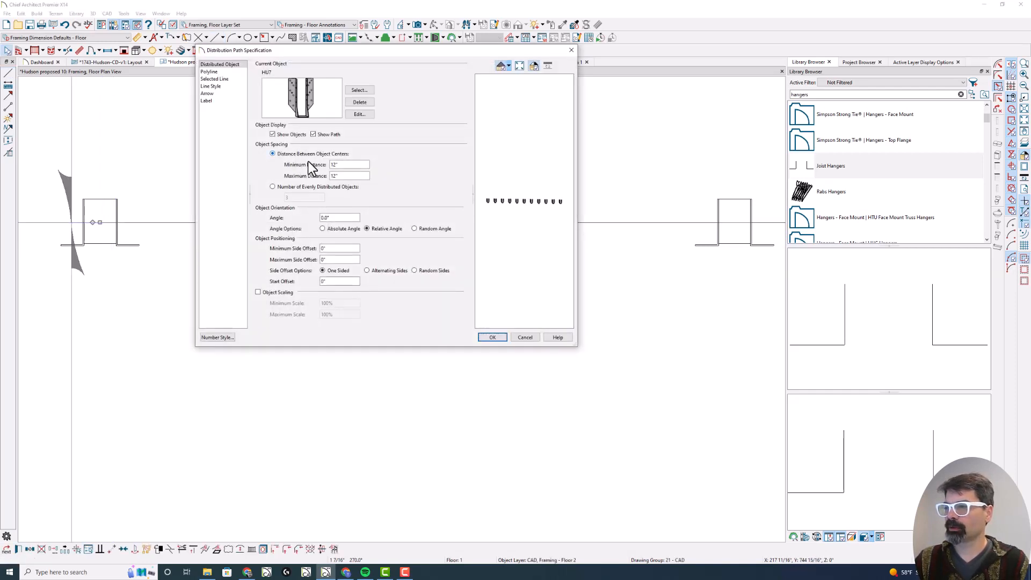
pyautogui.tripleClick(347, 164)
pyautogui.write('6')
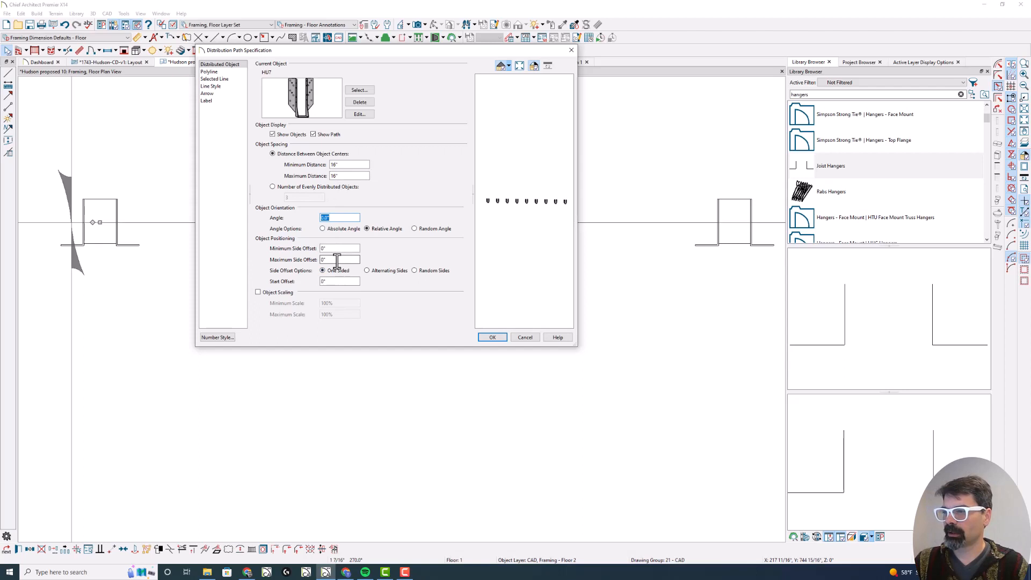
pyautogui.moveTo(328, 259)
pyautogui.write('1 1/2')
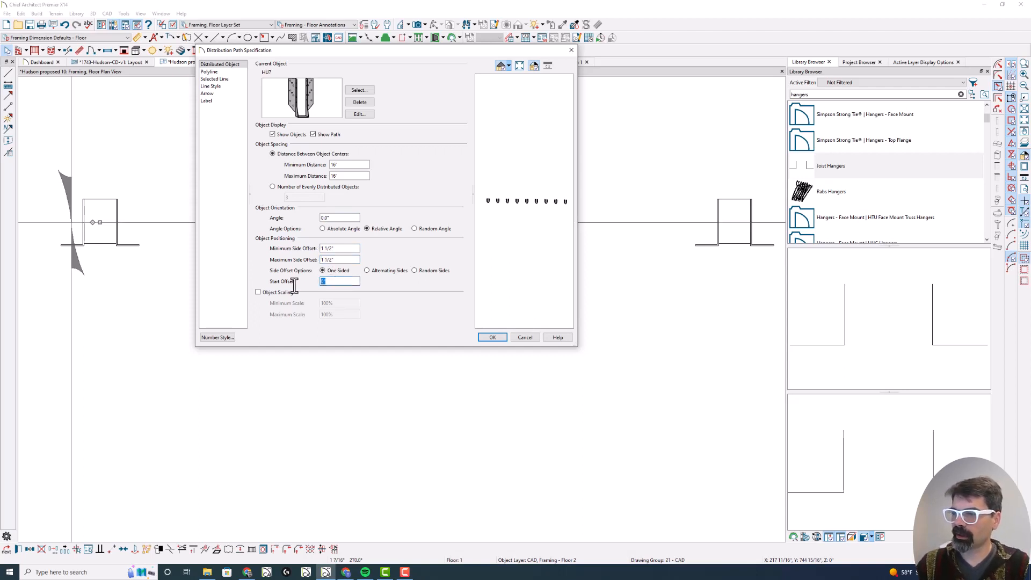
pyautogui.write('3/')
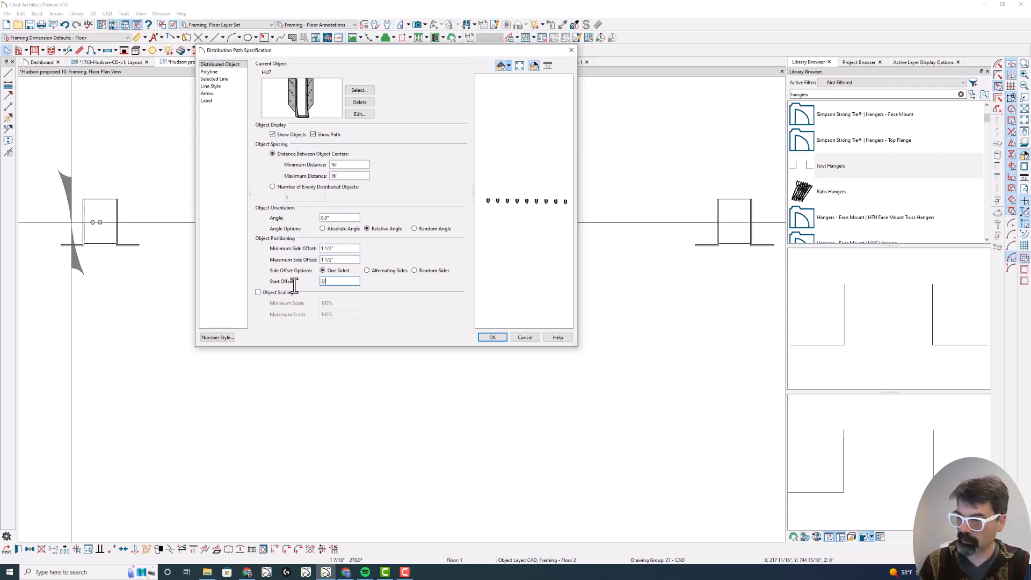
pyautogui.click(492, 336)
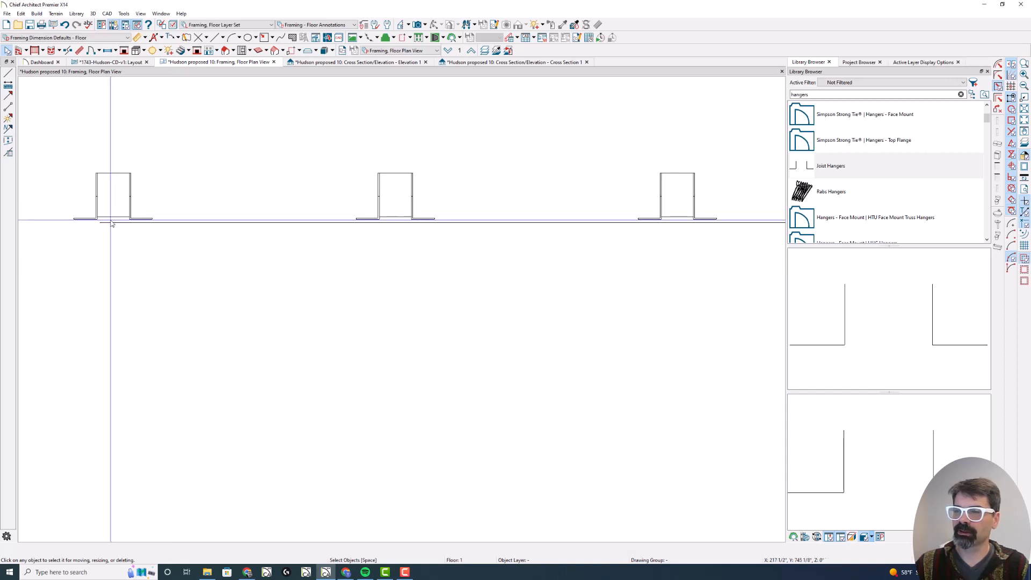
# Check the deck room settings, then hide the distribution path line.
pyautogui.click(100, 219)
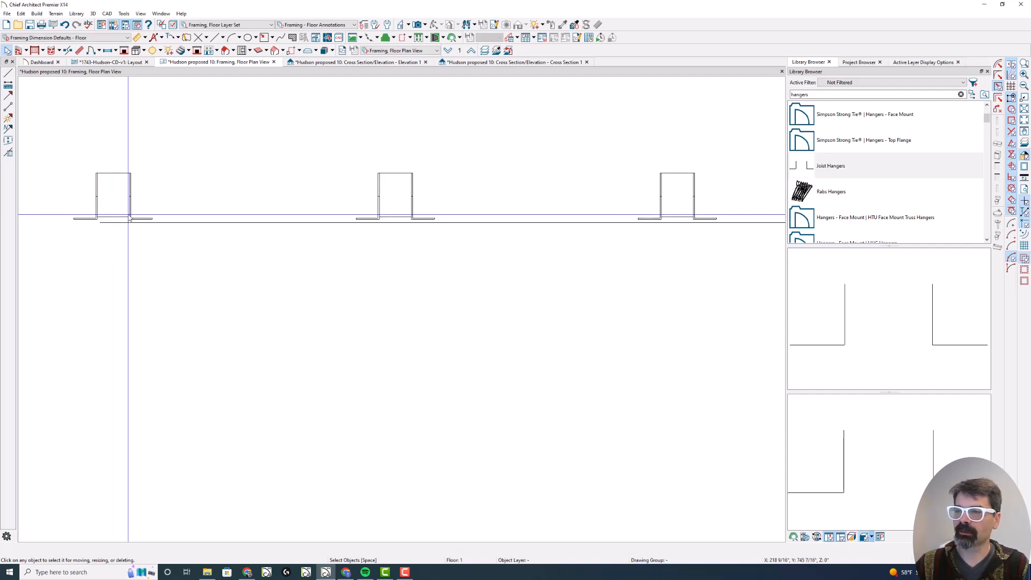
pyautogui.doubleClick(128, 210)
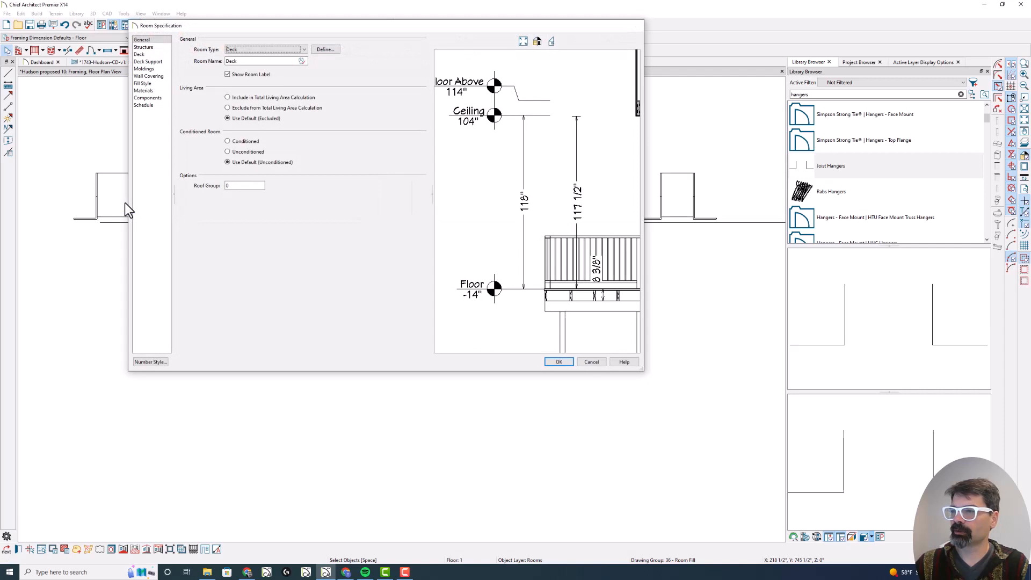
pyautogui.click(559, 362)
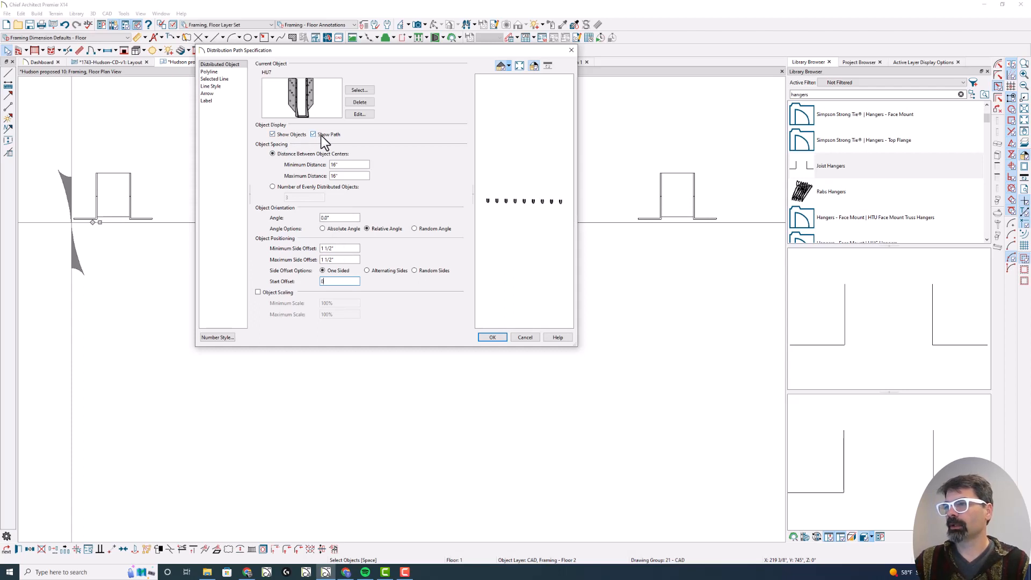
pyautogui.click(312, 134)
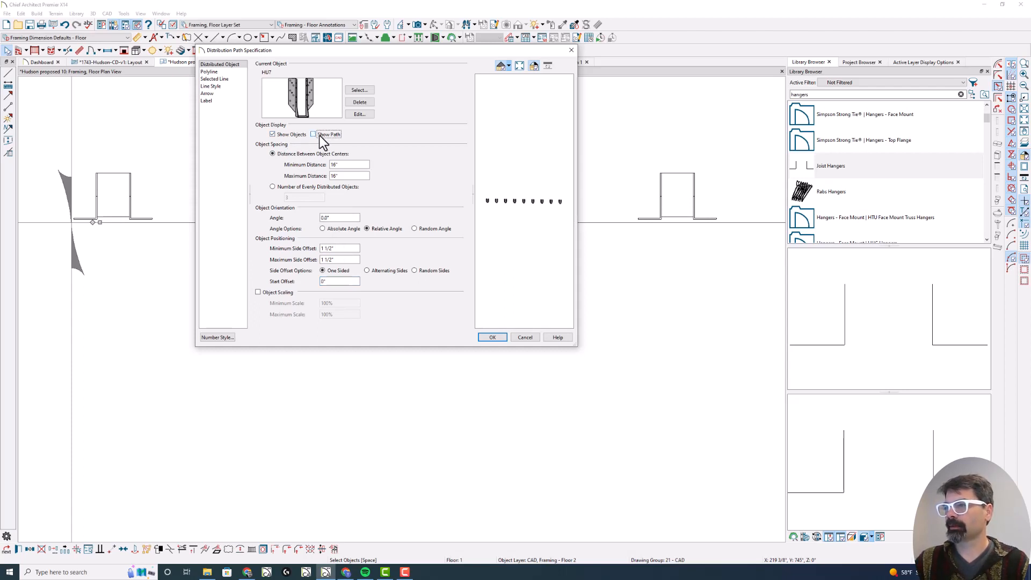
pyautogui.click(492, 336)
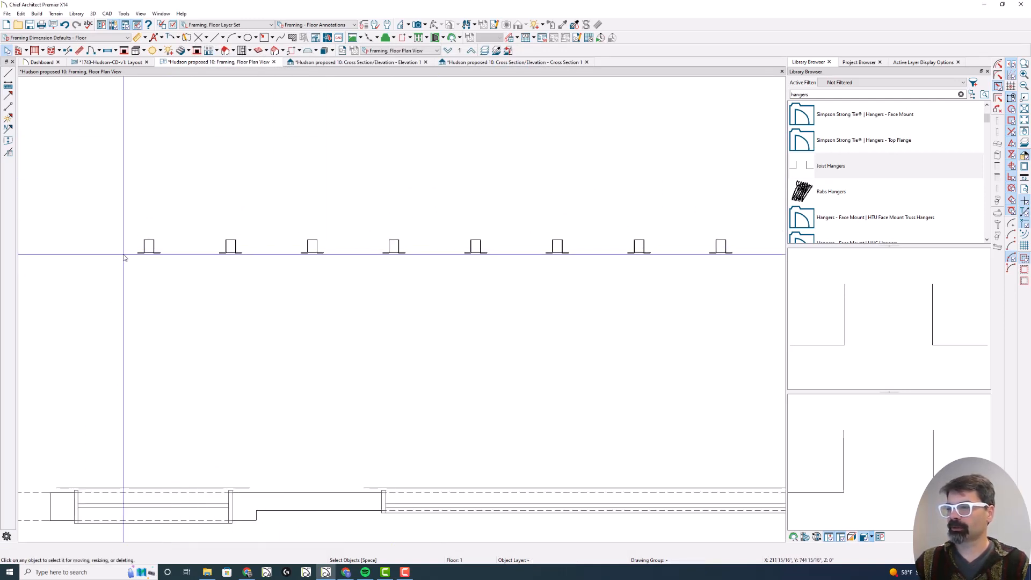
pyautogui.moveTo(235, 255)
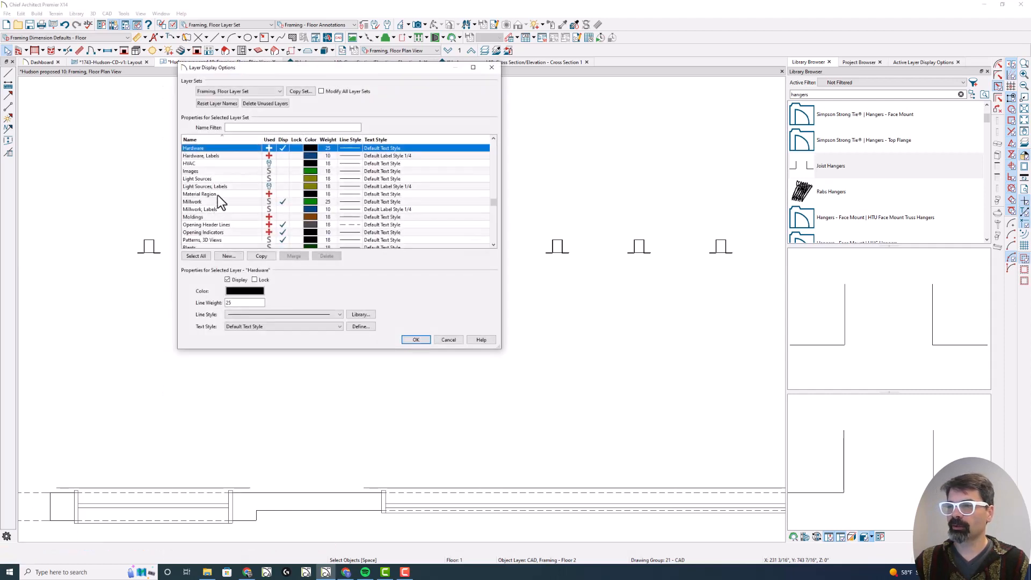
pyautogui.click(227, 279)
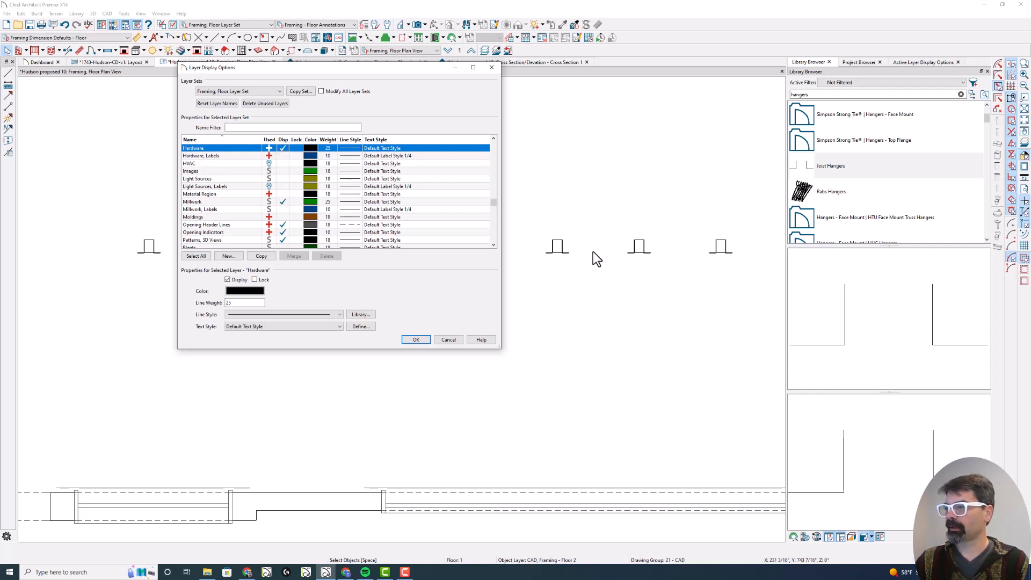
pyautogui.moveTo(571, 259)
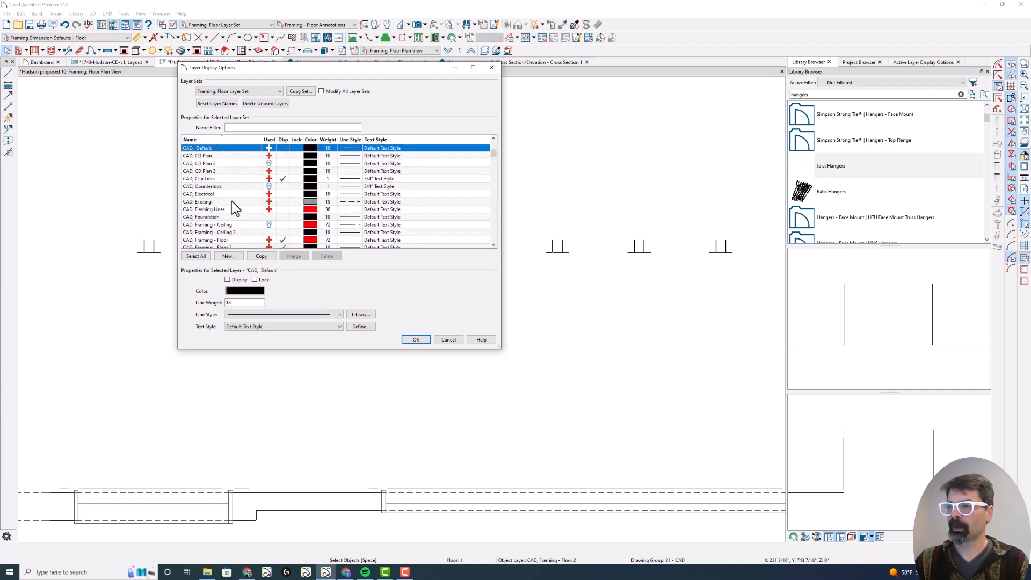
pyautogui.scroll(-3)
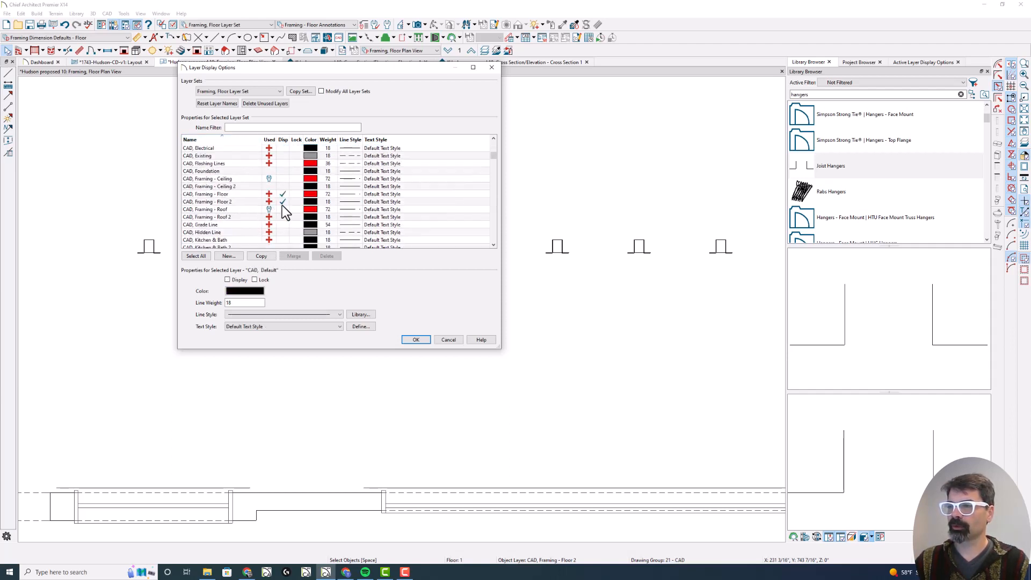
pyautogui.click(415, 339)
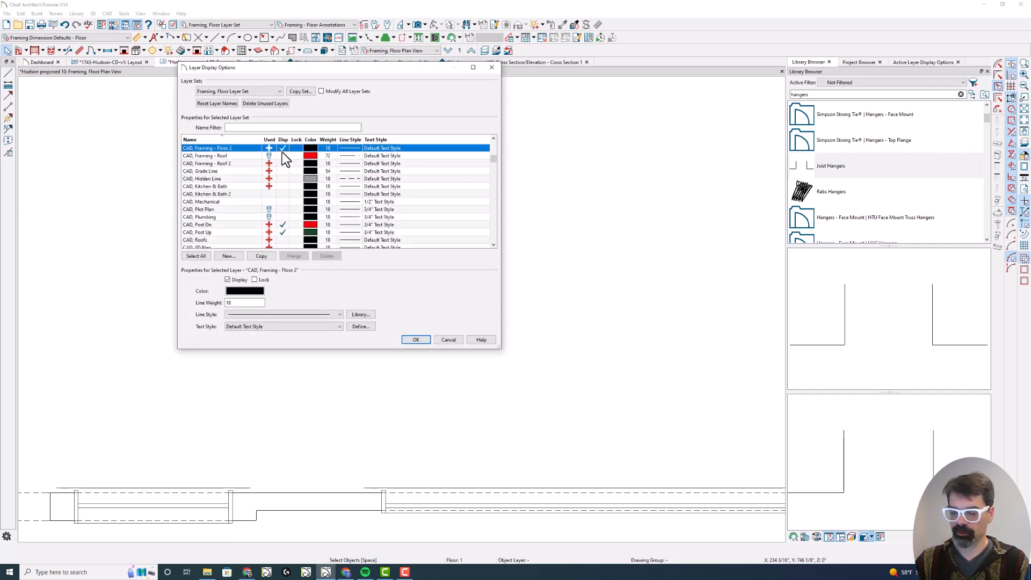
pyautogui.scroll(-3)
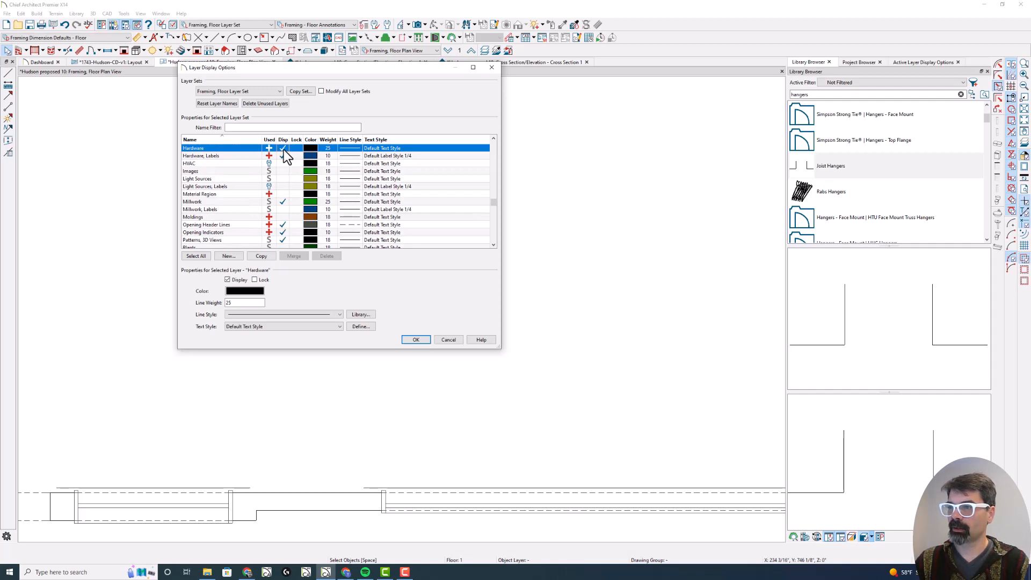
pyautogui.click(415, 340)
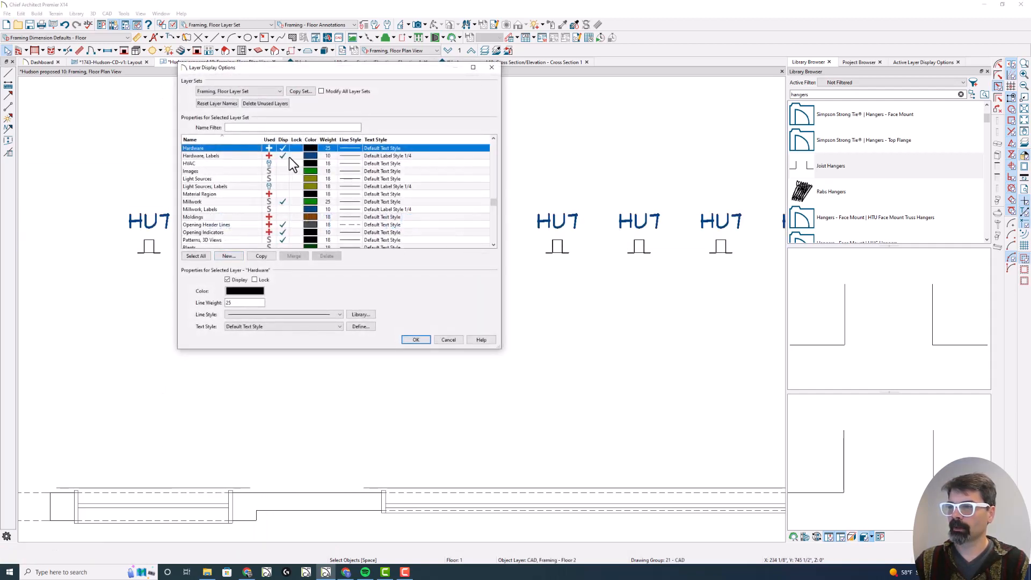
pyautogui.click(414, 339)
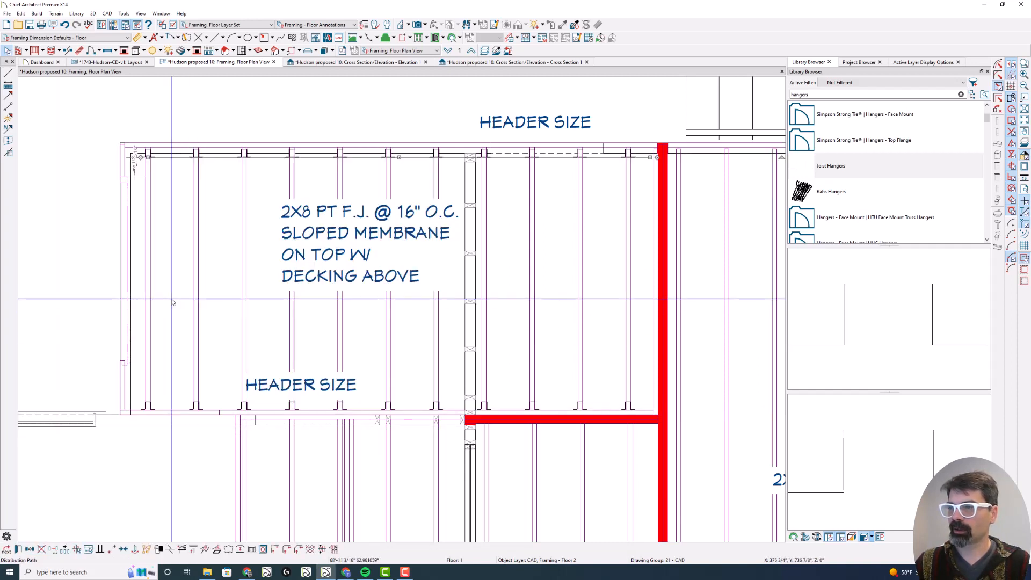
pyautogui.moveTo(96, 156)
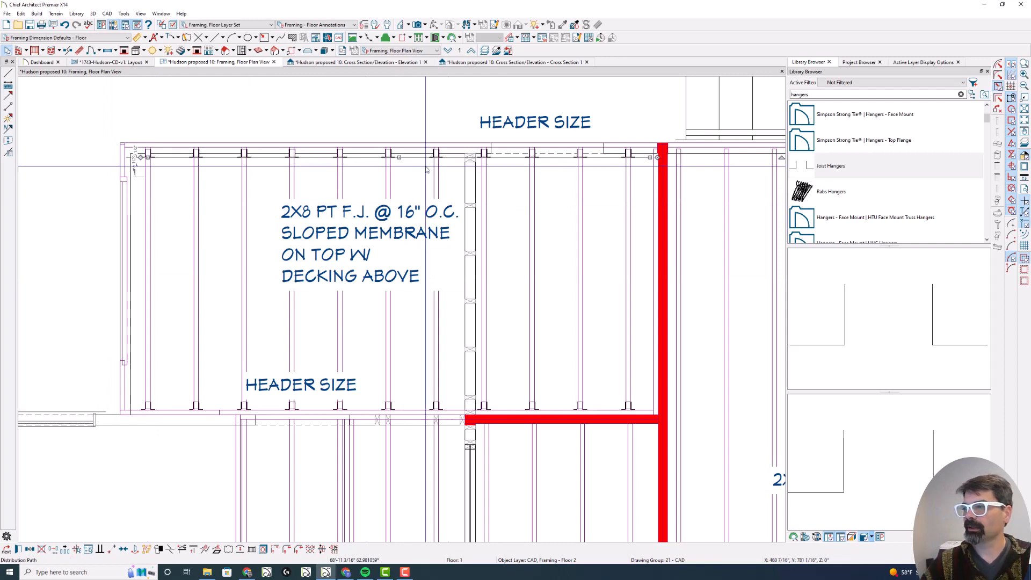
pyautogui.moveTo(780, 160)
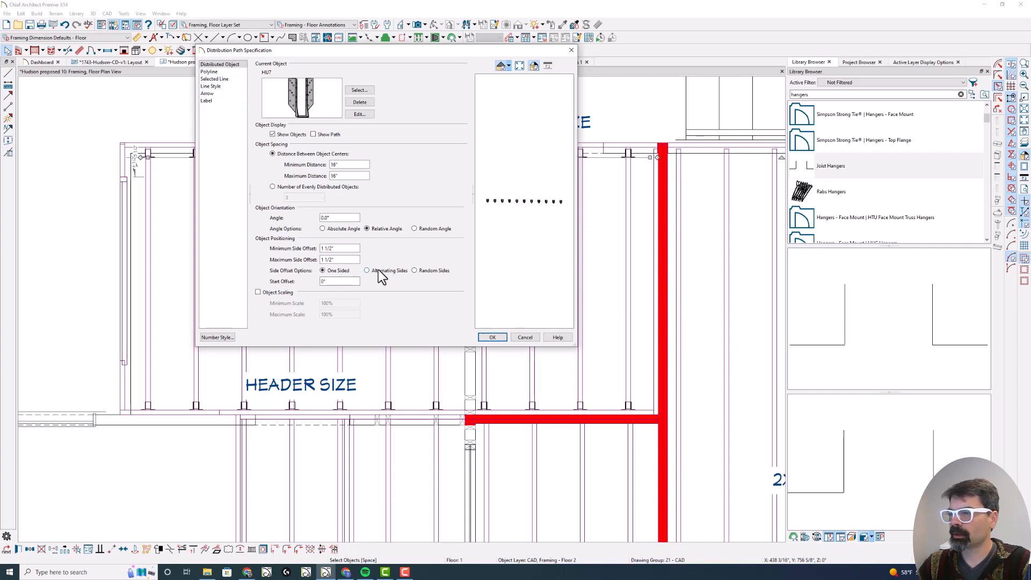
# Set the distributed hangers' Side Offset Options to One Sided instead of alternating.
pyautogui.click(367, 271)
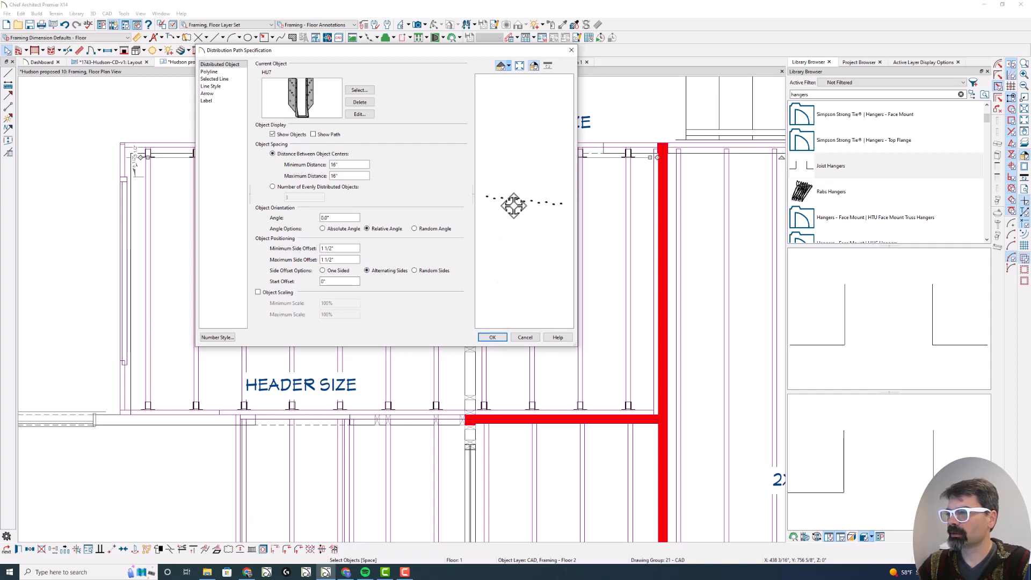
pyautogui.click(322, 271)
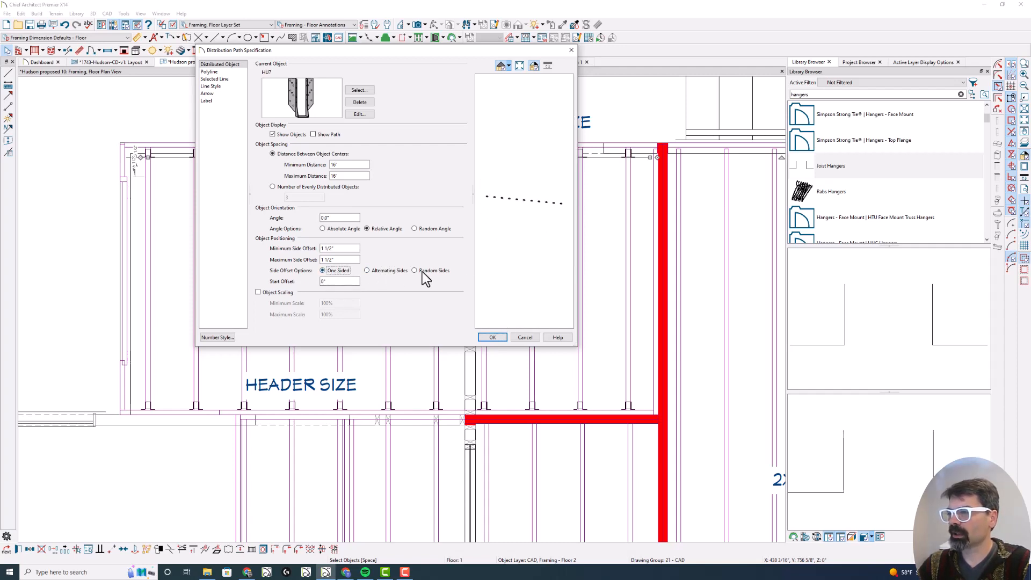
pyautogui.click(492, 337)
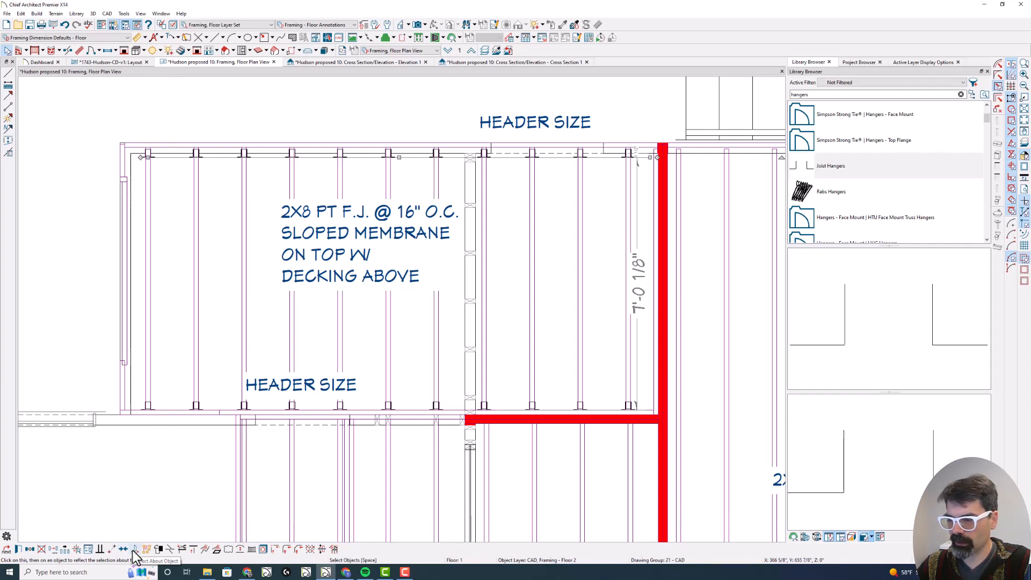
pyautogui.moveTo(152, 511)
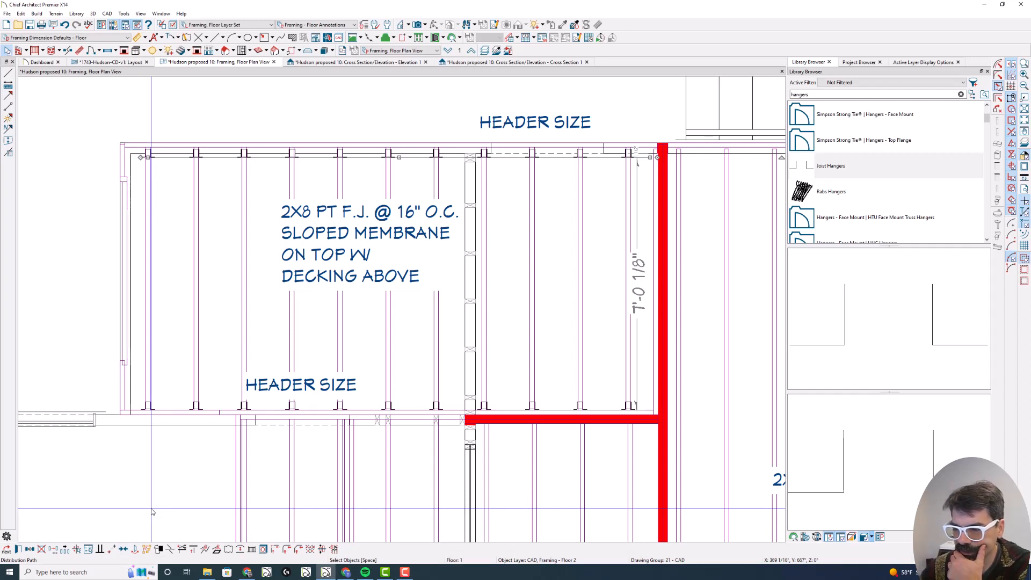
pyautogui.moveTo(146, 549)
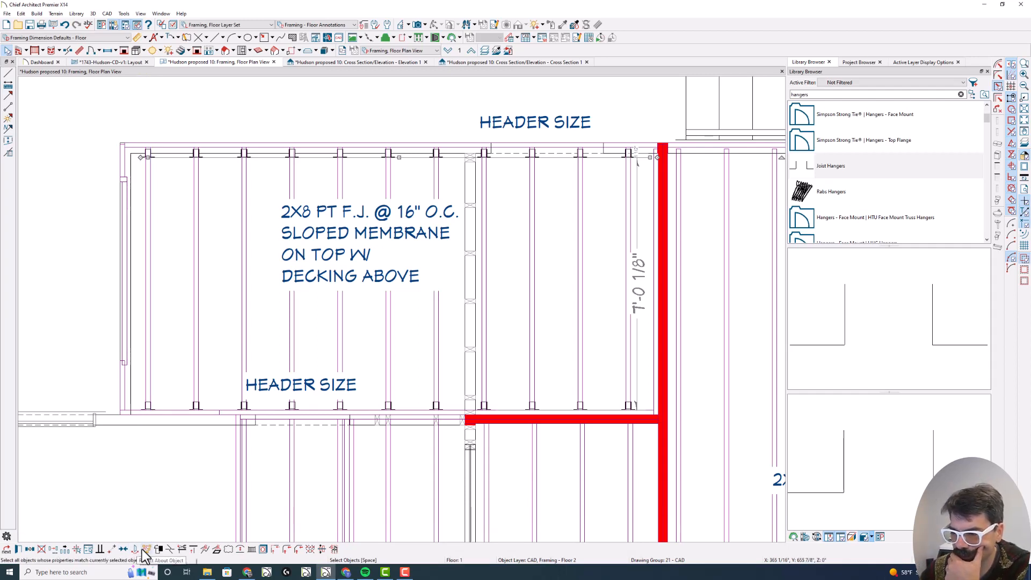
pyautogui.moveTo(247, 551)
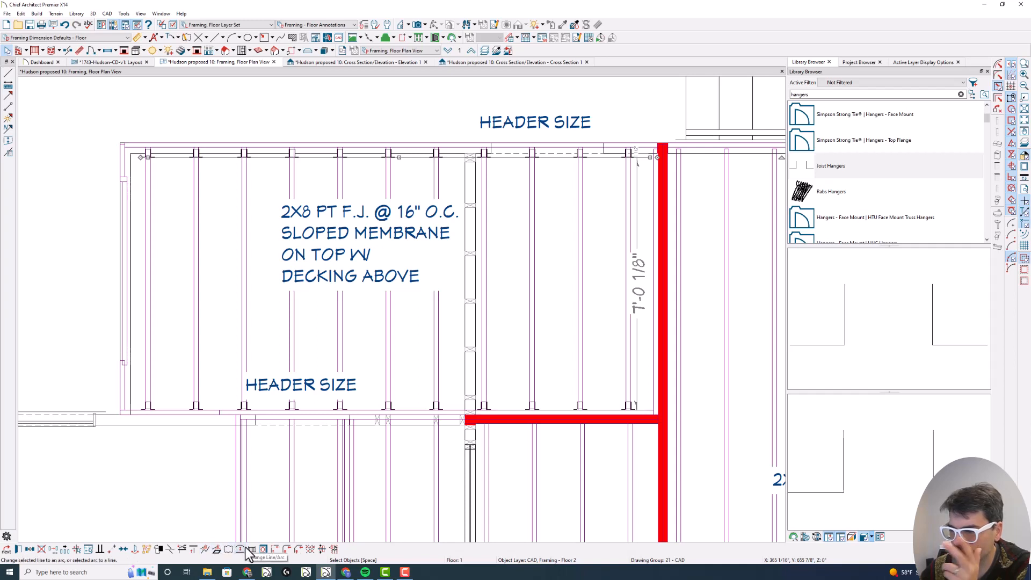
pyautogui.moveTo(131, 554)
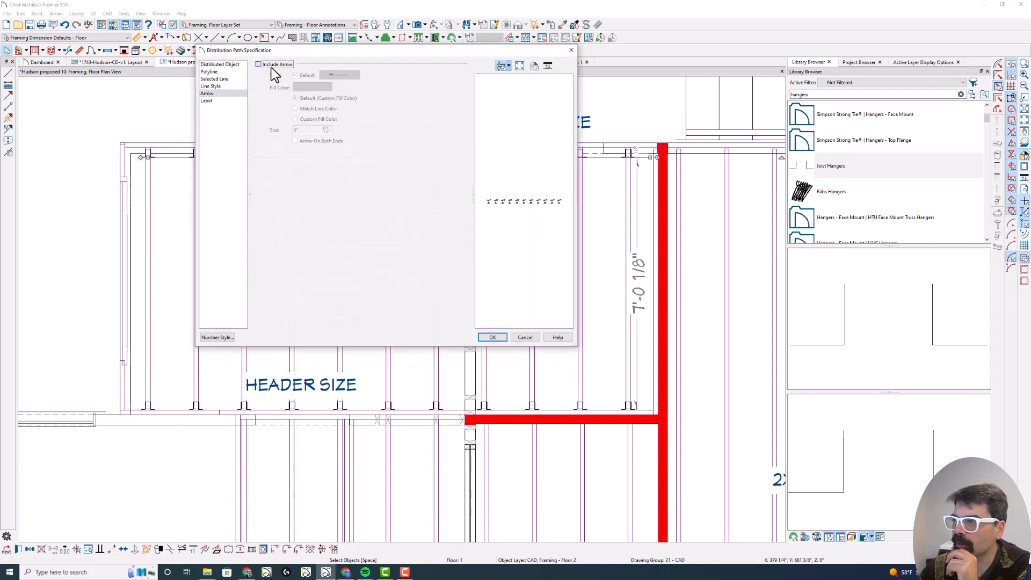
pyautogui.click(492, 338)
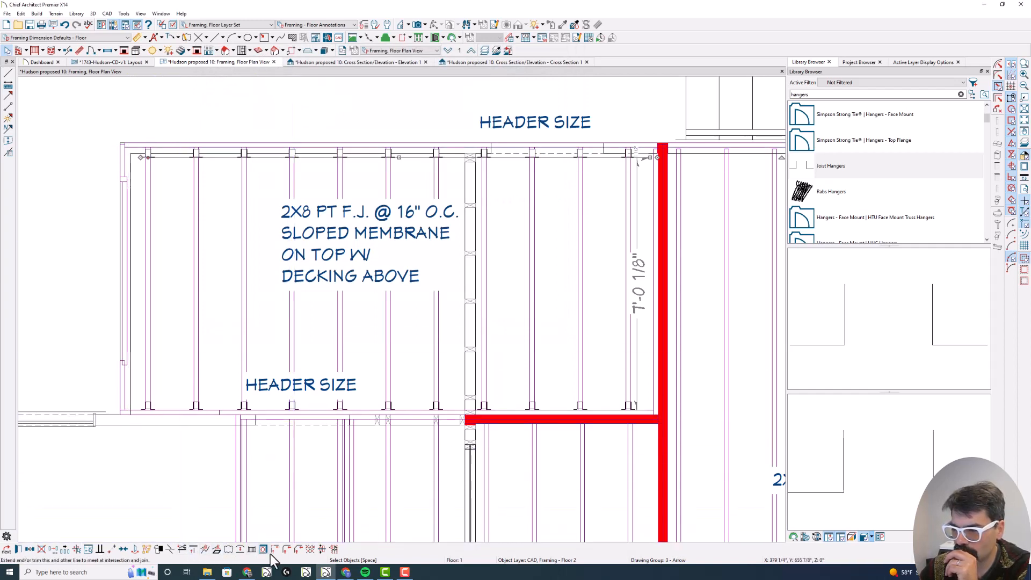
pyautogui.moveTo(125, 549)
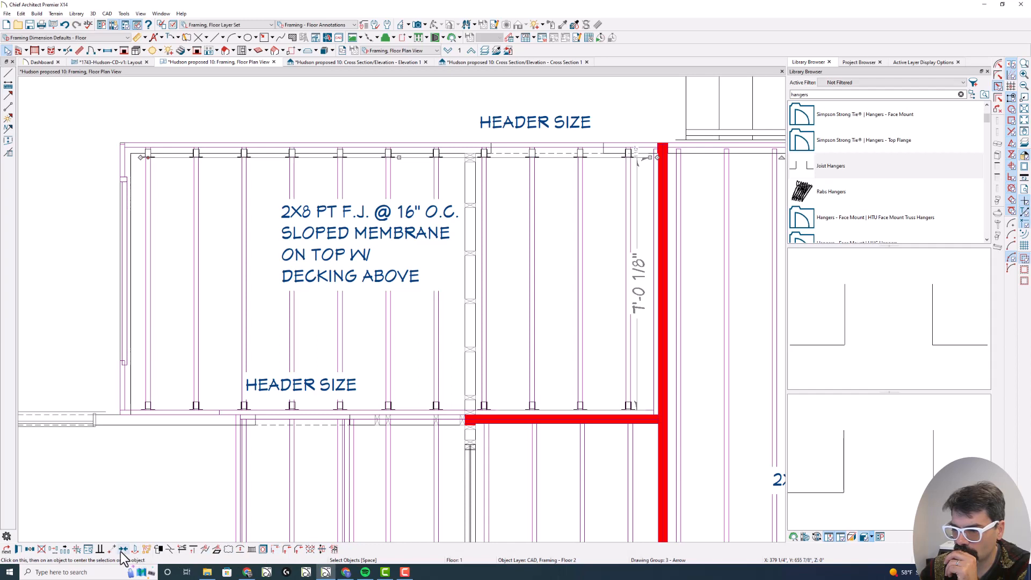
pyautogui.moveTo(133, 549)
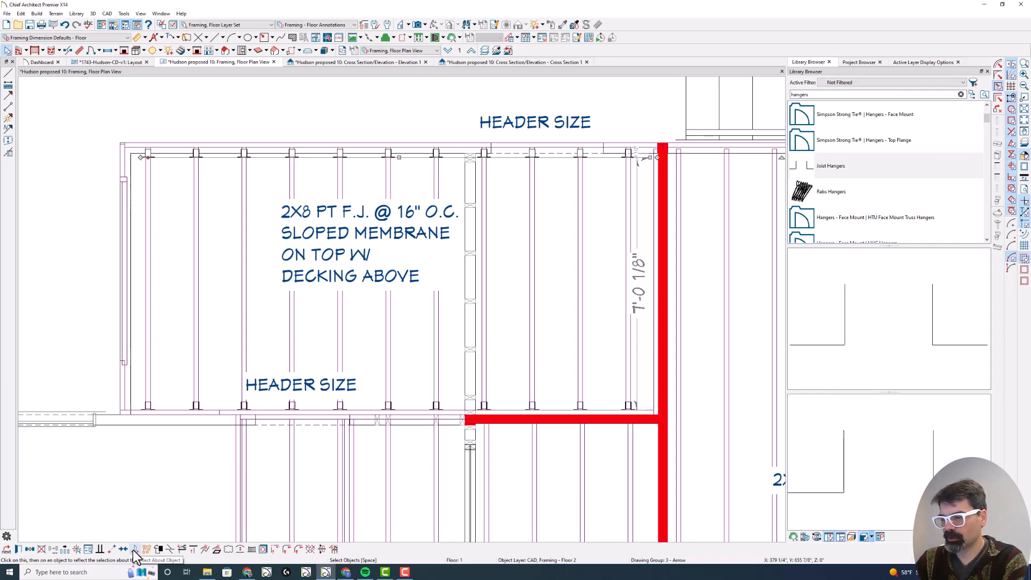
pyautogui.moveTo(412, 315)
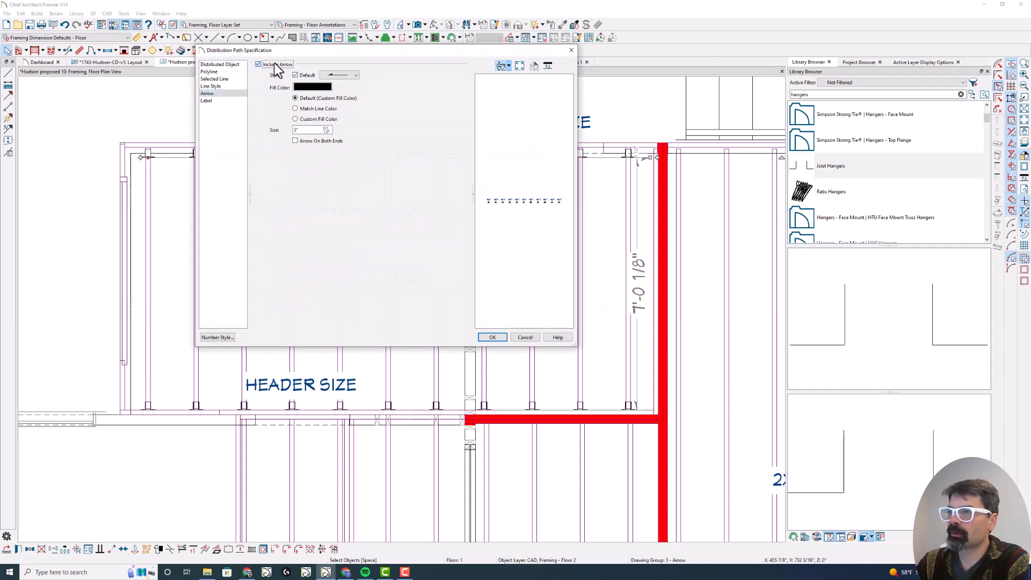
# Uncheck Include Arrow on the path, reviewing its Line Style and Label settings.
pyautogui.click(259, 63)
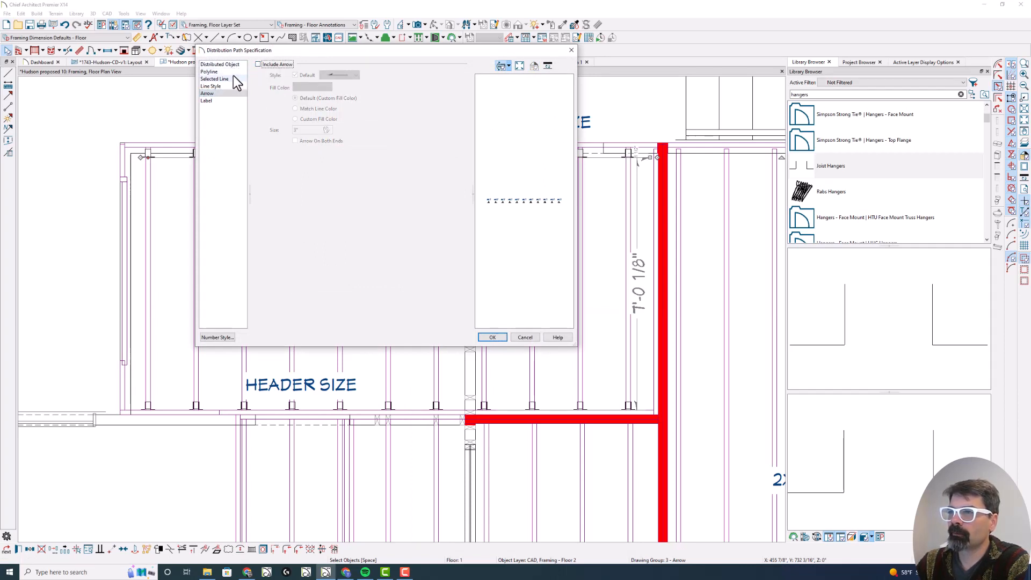
pyautogui.click(211, 86)
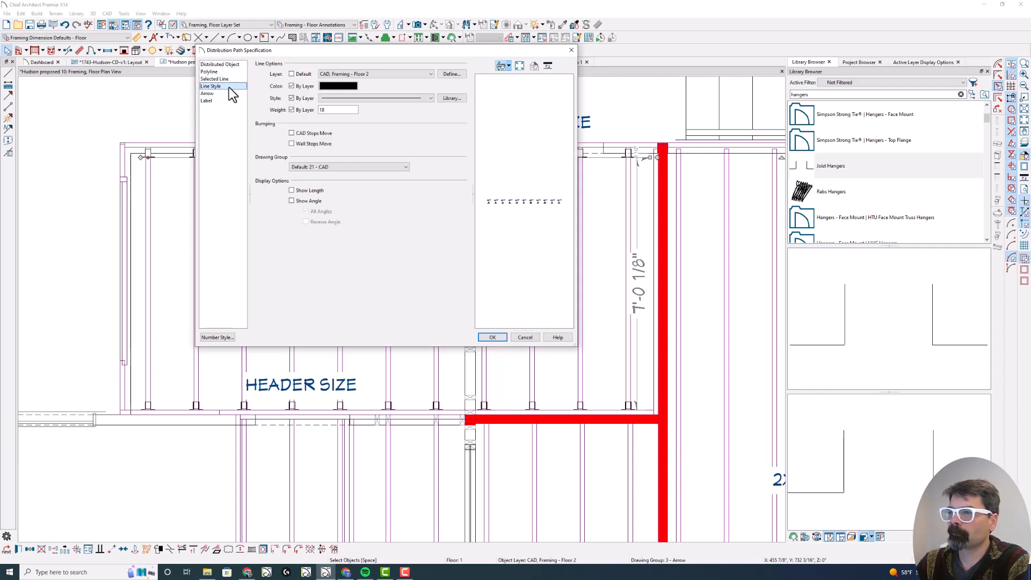
pyautogui.click(207, 93)
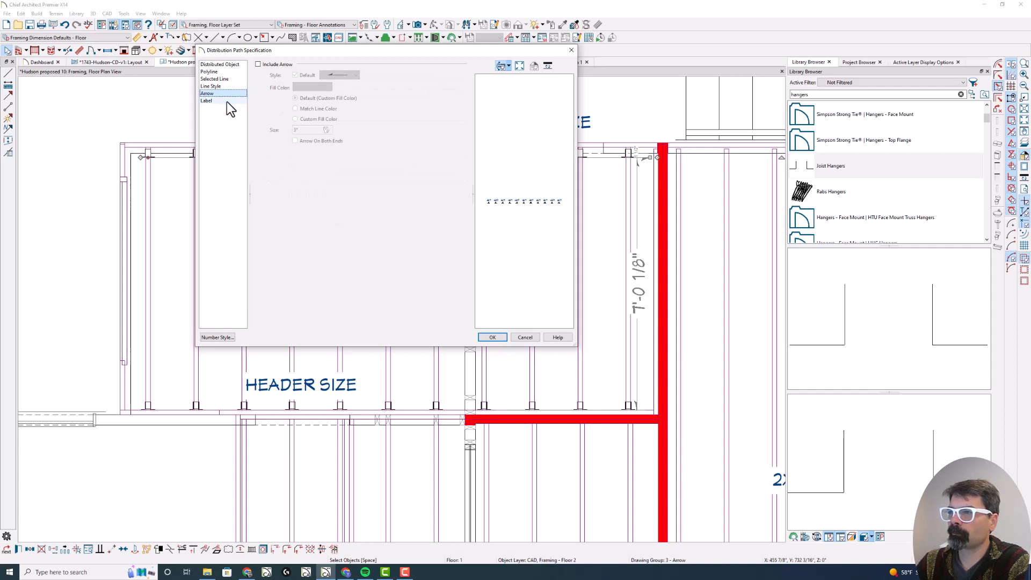
pyautogui.click(206, 101)
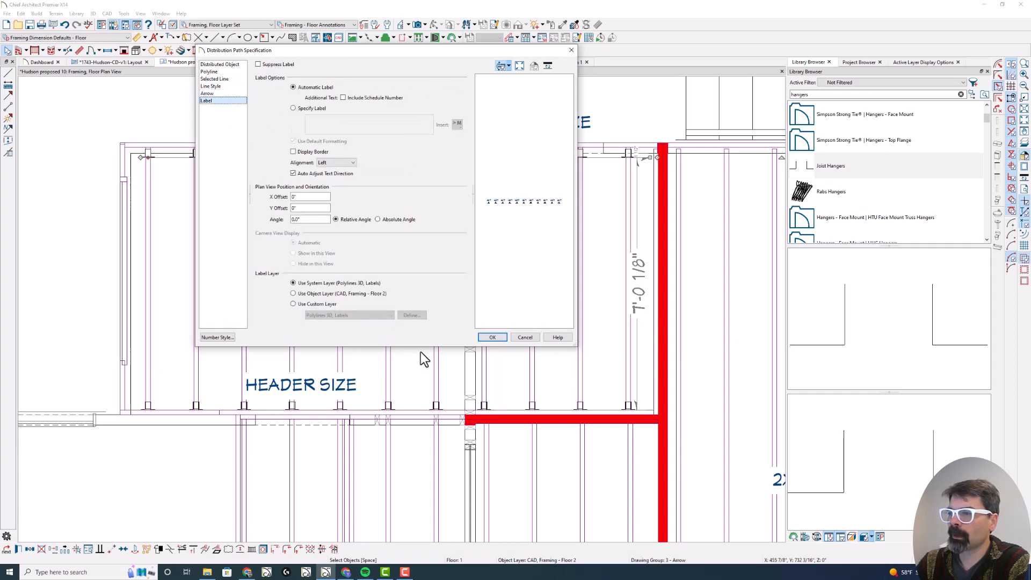
pyautogui.click(492, 336)
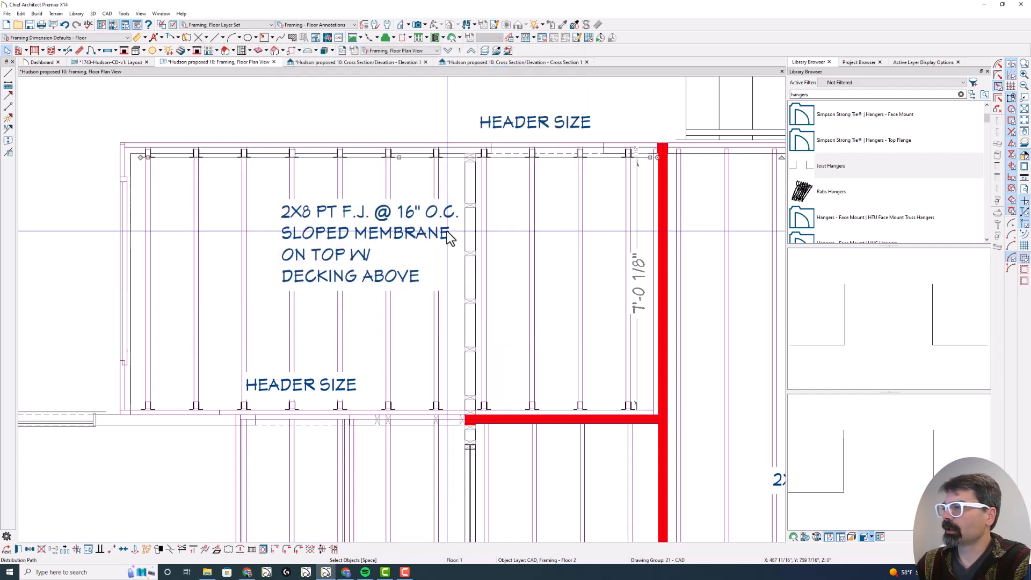
pyautogui.moveTo(449, 236)
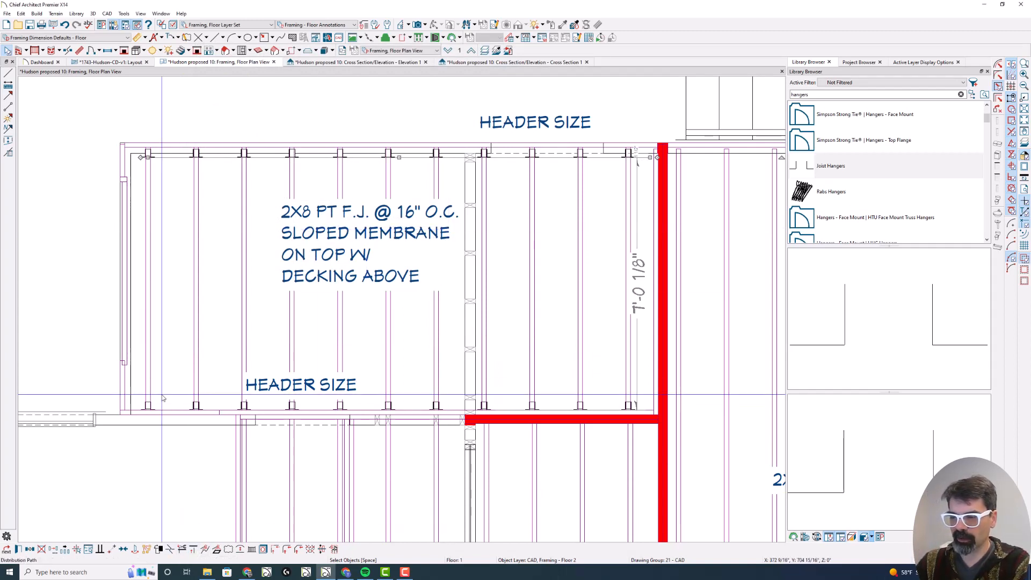
pyautogui.moveTo(123, 549)
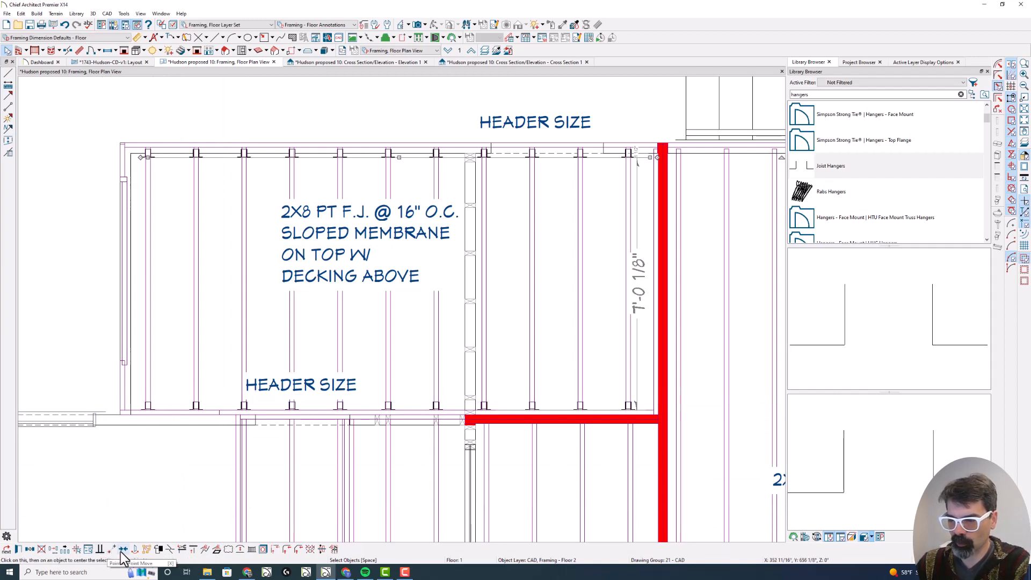
pyautogui.moveTo(236, 548)
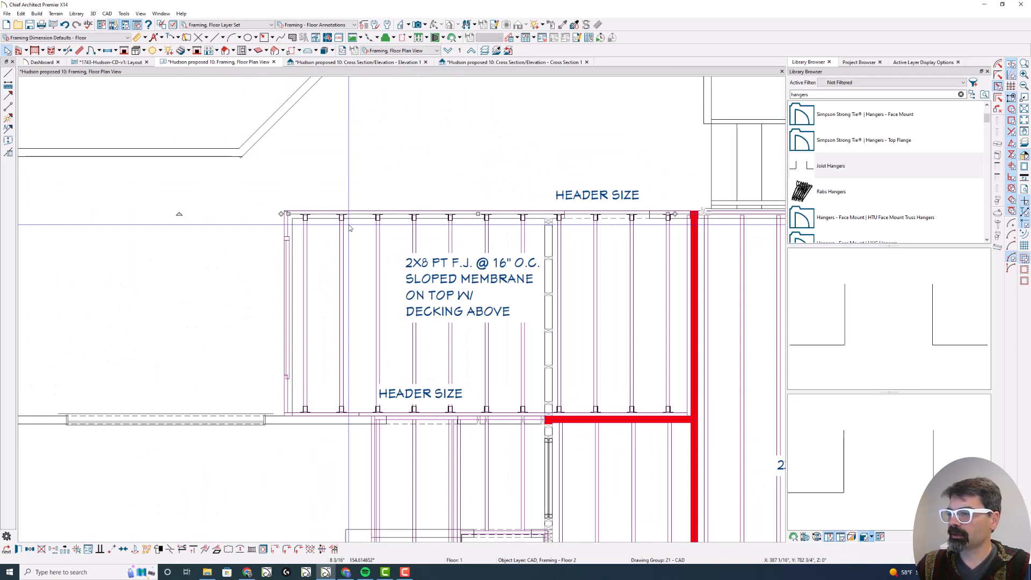
pyautogui.moveTo(325, 345)
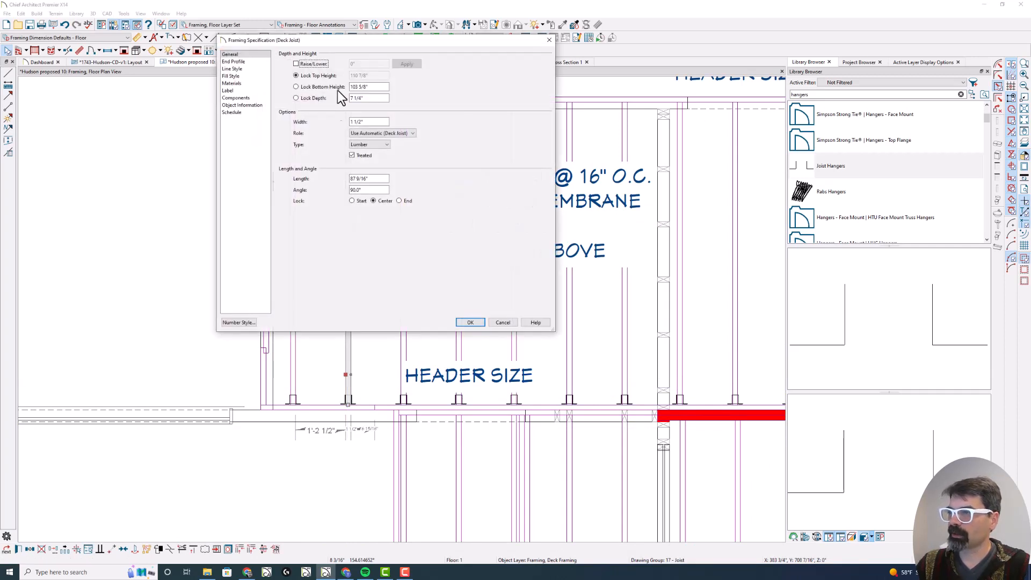
pyautogui.tripleClick(368, 86)
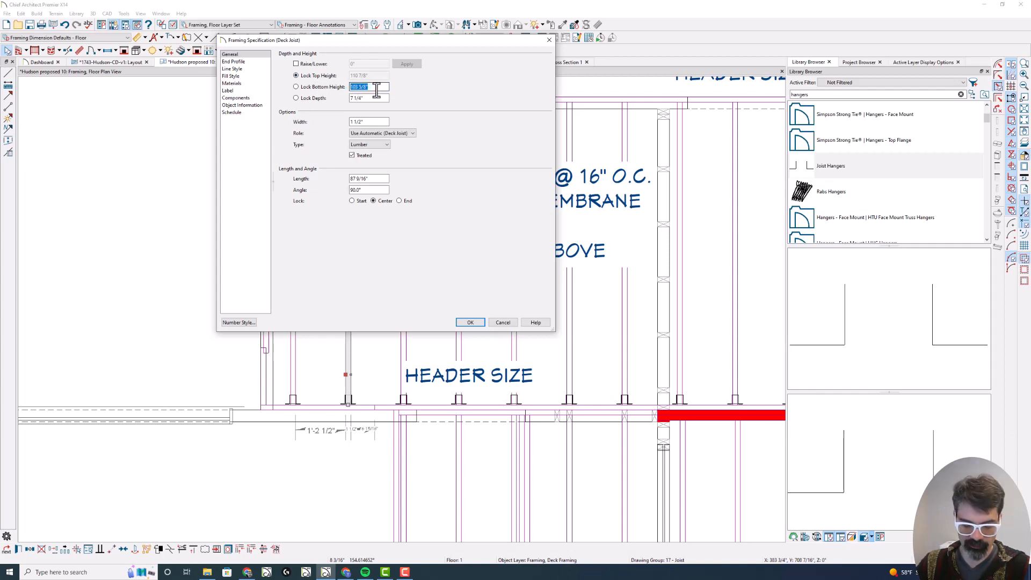
pyautogui.click(469, 322)
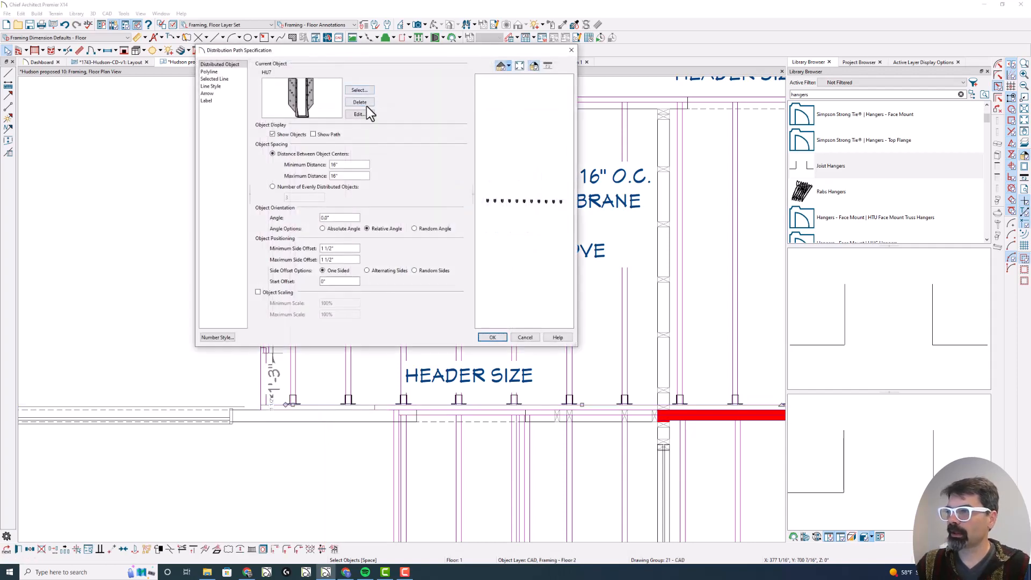
# In Hardware Specification, set Elevation Reference to Absolute with bottom elevation 103 5/8".
pyautogui.click(359, 114)
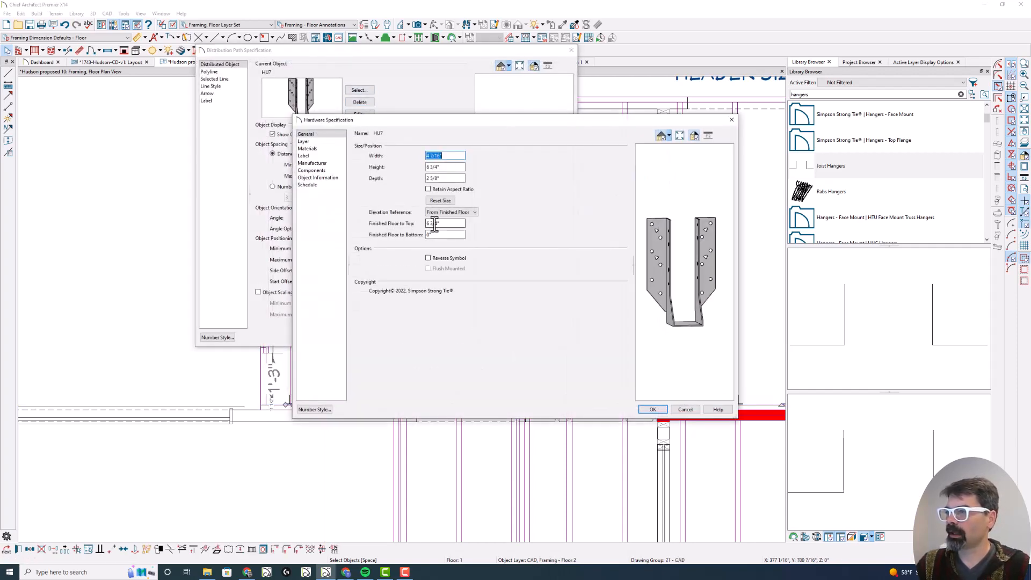
pyautogui.click(473, 211)
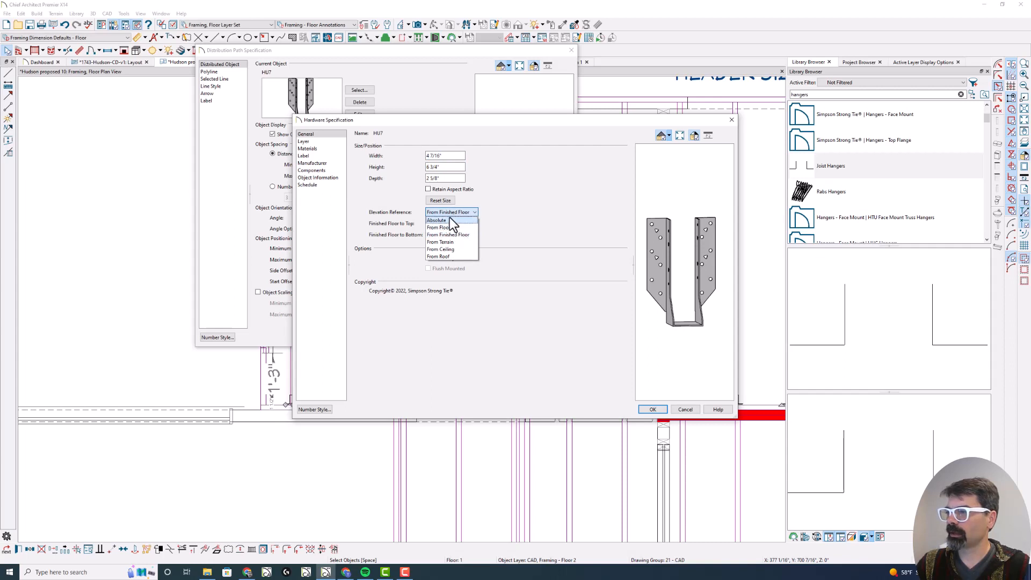
pyautogui.click(437, 219)
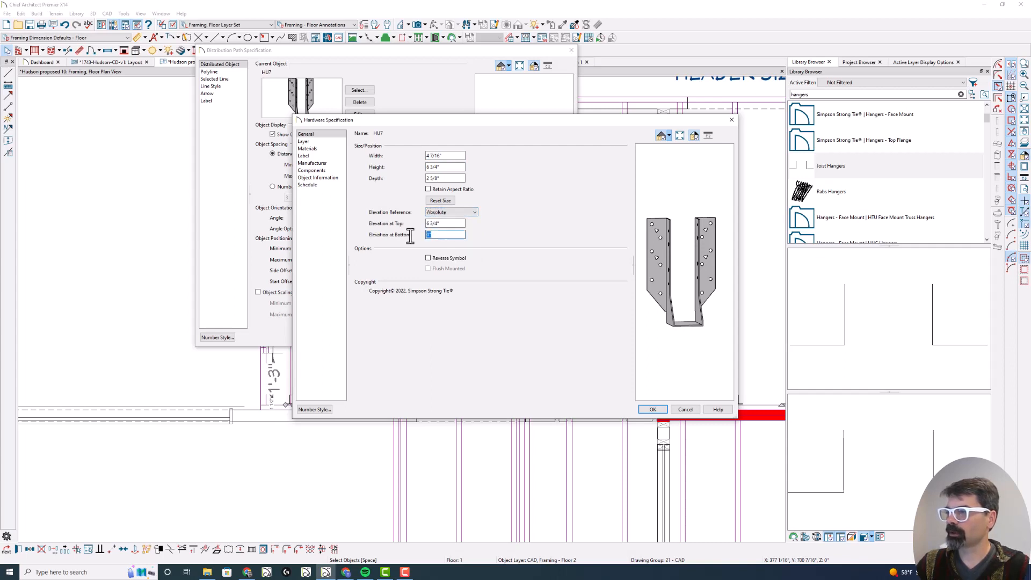
pyautogui.write('103 5/8"')
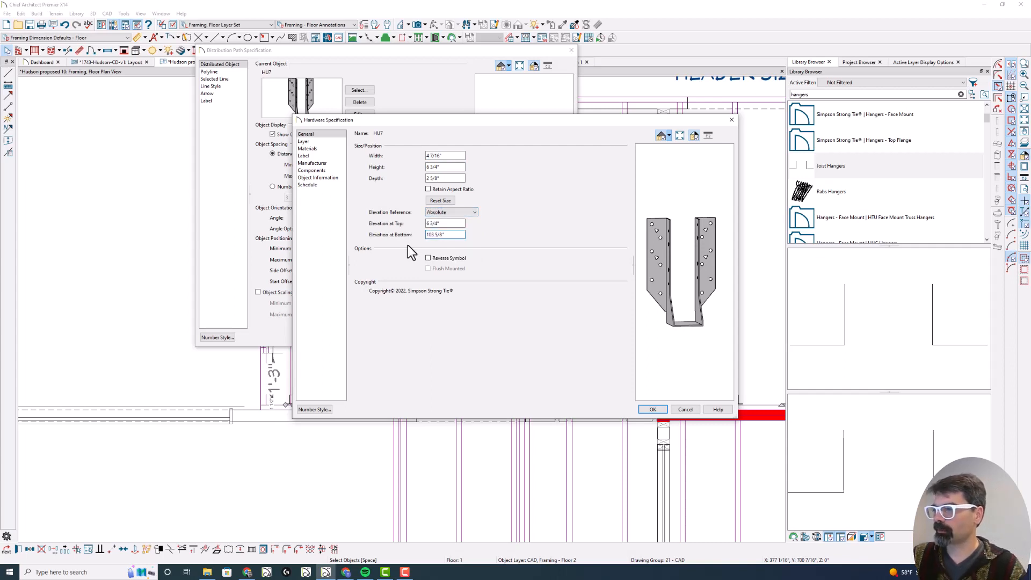
pyautogui.moveTo(617, 349)
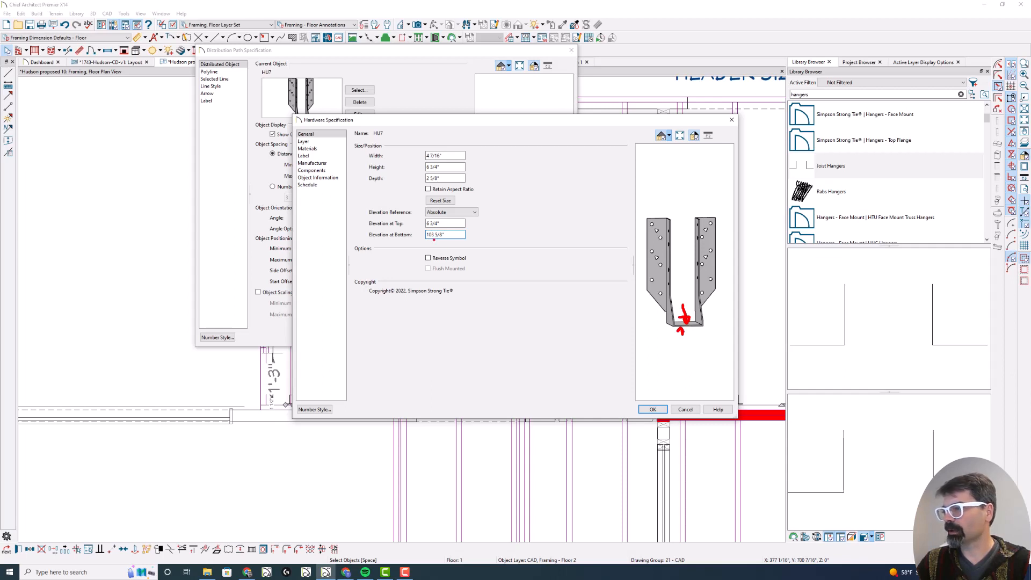
pyautogui.click(444, 235)
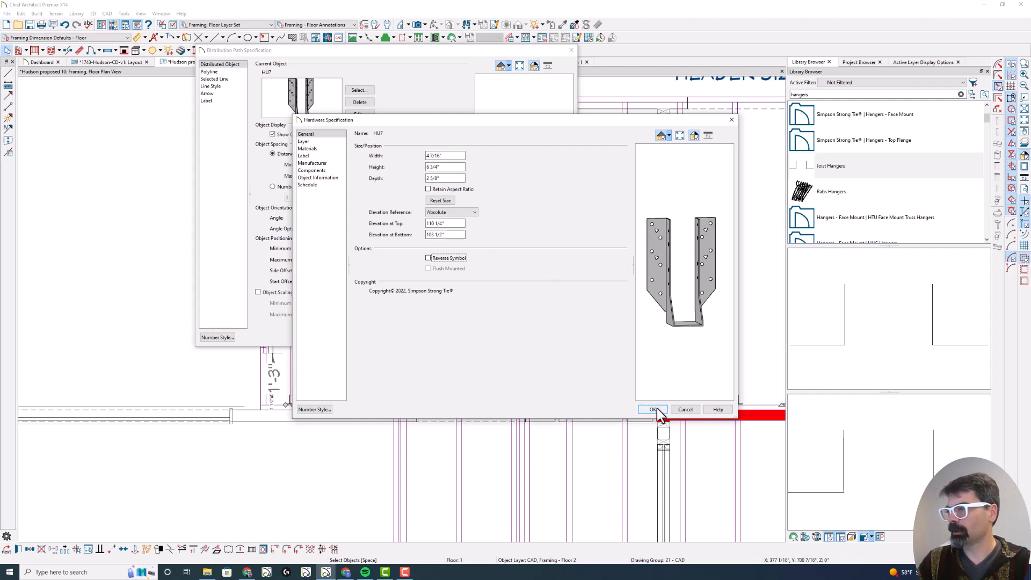
pyautogui.click(652, 410)
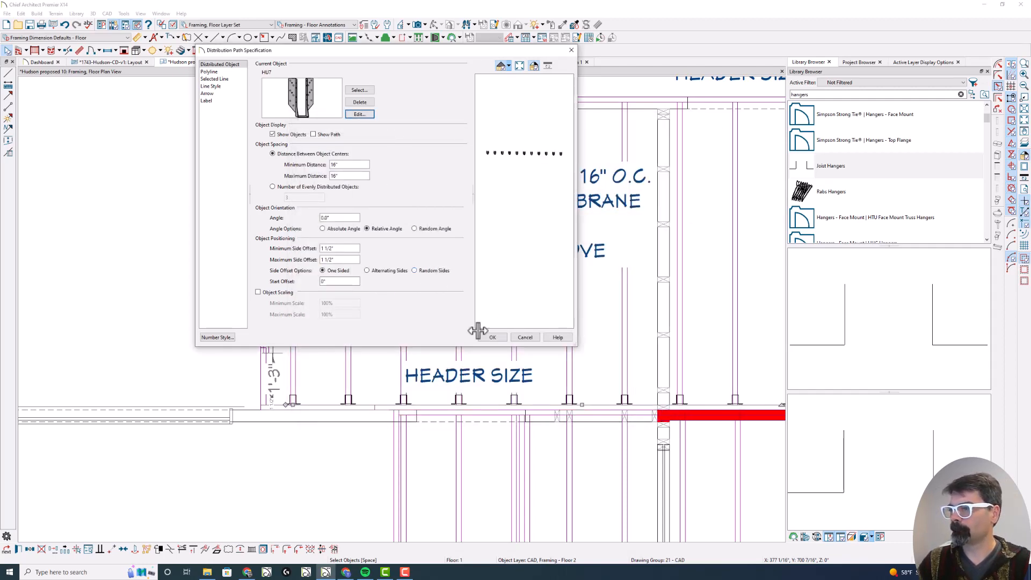
pyautogui.click(492, 337)
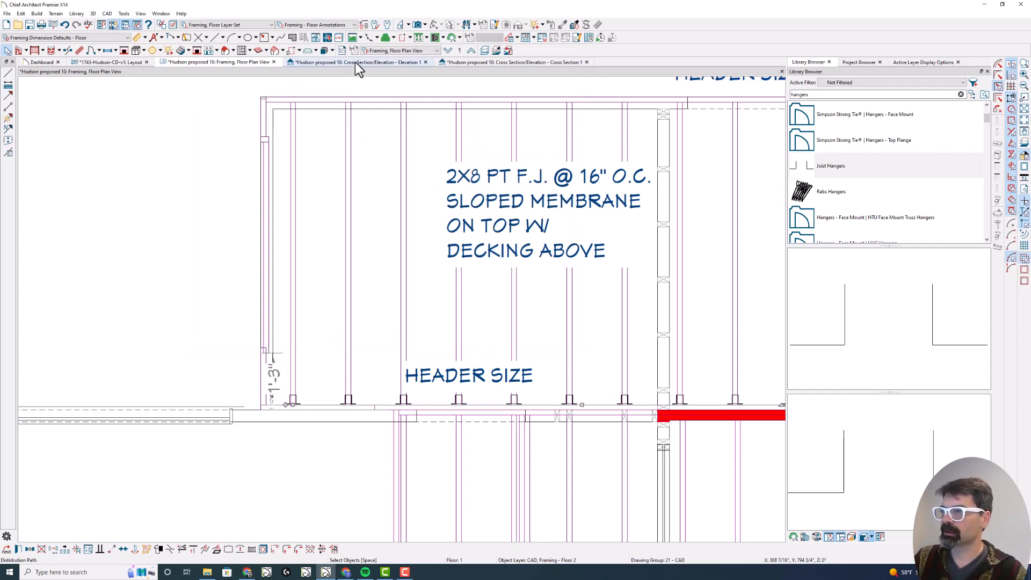
# In Cross Section 1's Layer Display Options, turn on the CAD, Default layer so the hangers show.
pyautogui.click(359, 62)
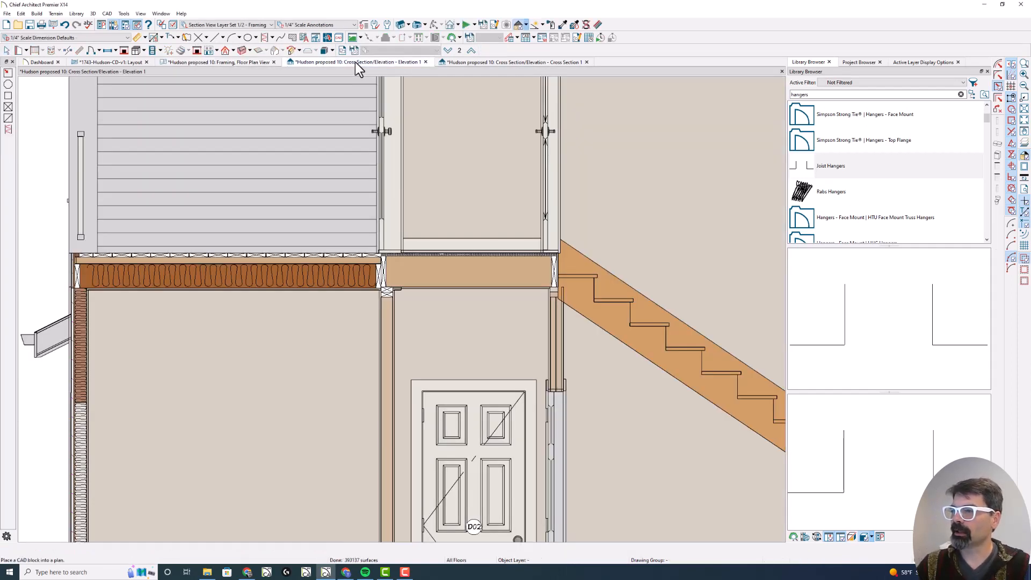
pyautogui.click(515, 62)
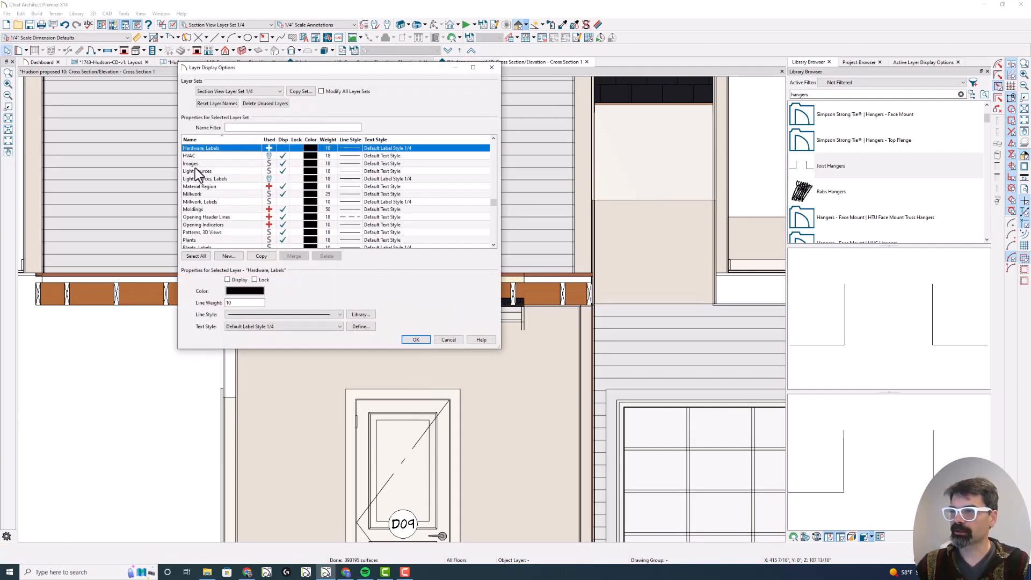
pyautogui.click(415, 339)
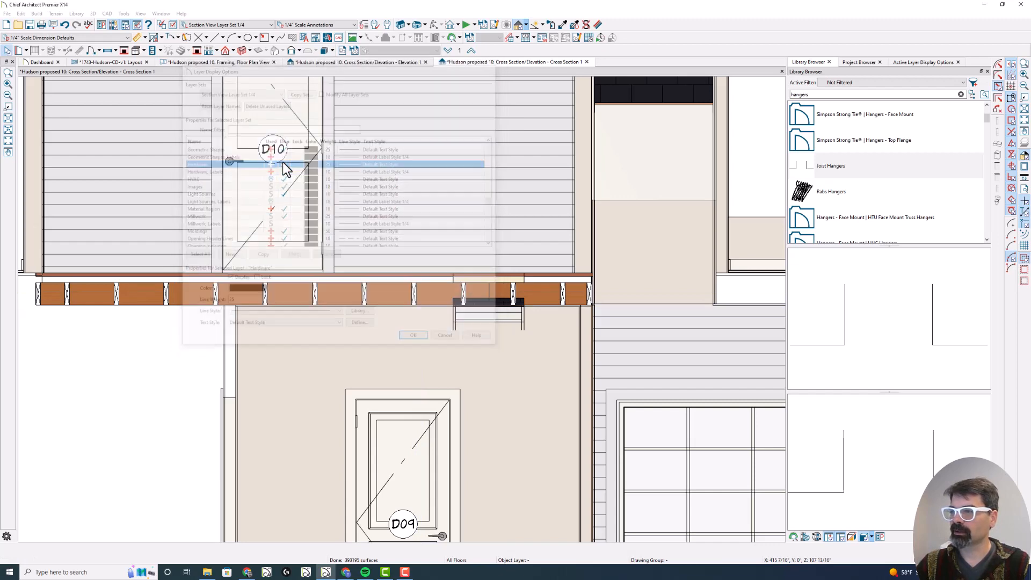
pyautogui.click(413, 335)
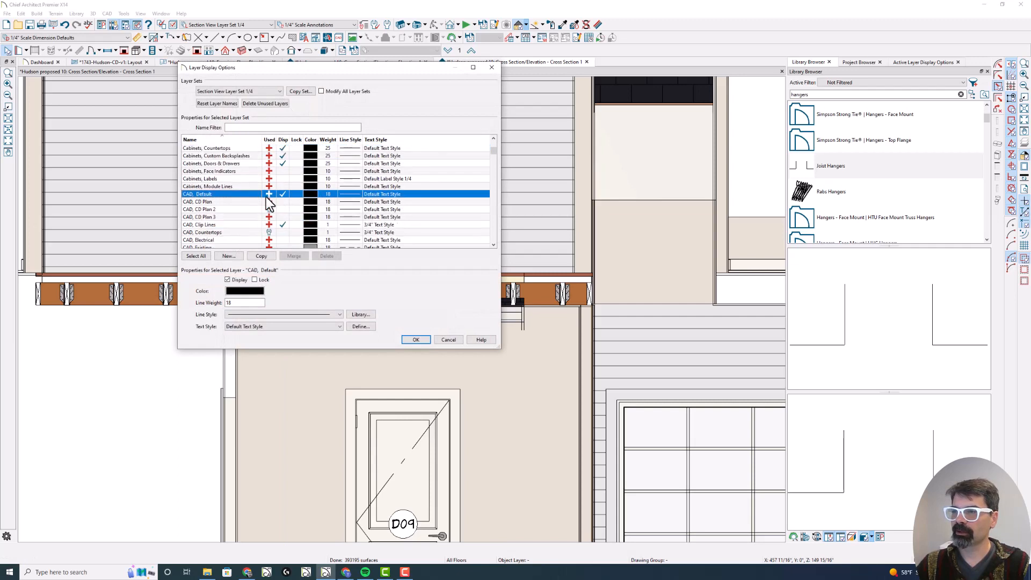
pyautogui.scroll(-3)
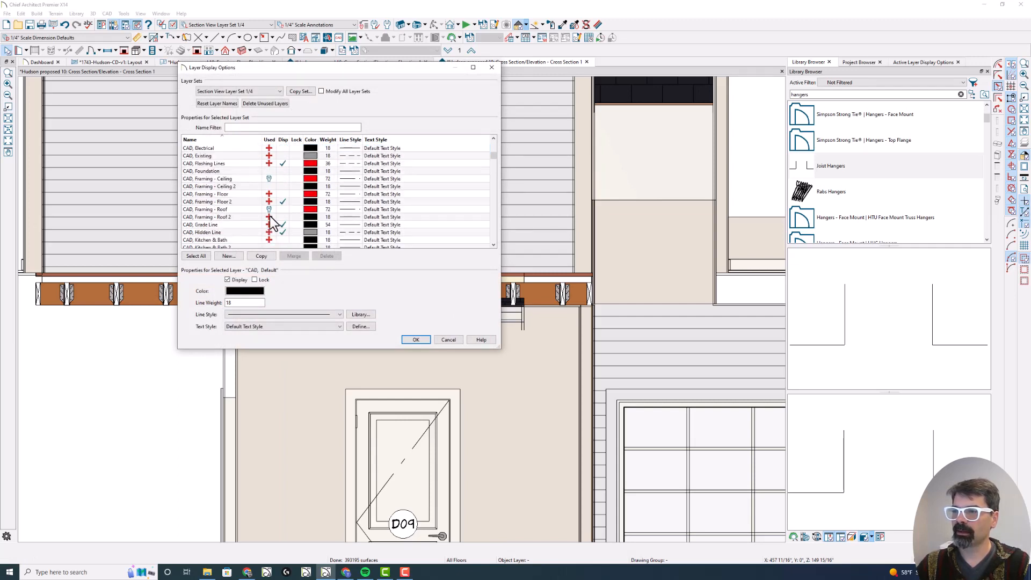
pyautogui.scroll(-3)
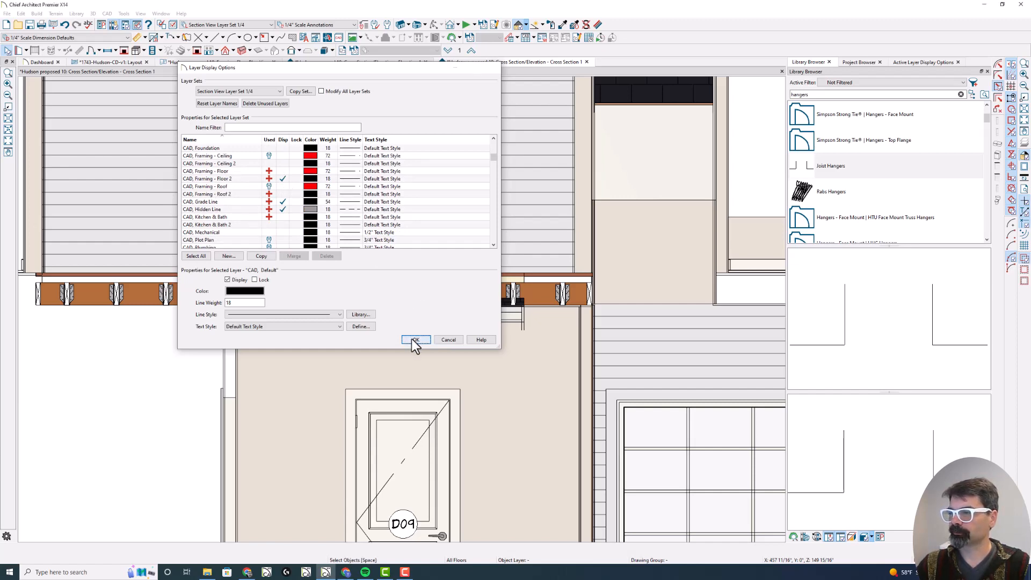
pyautogui.click(414, 339)
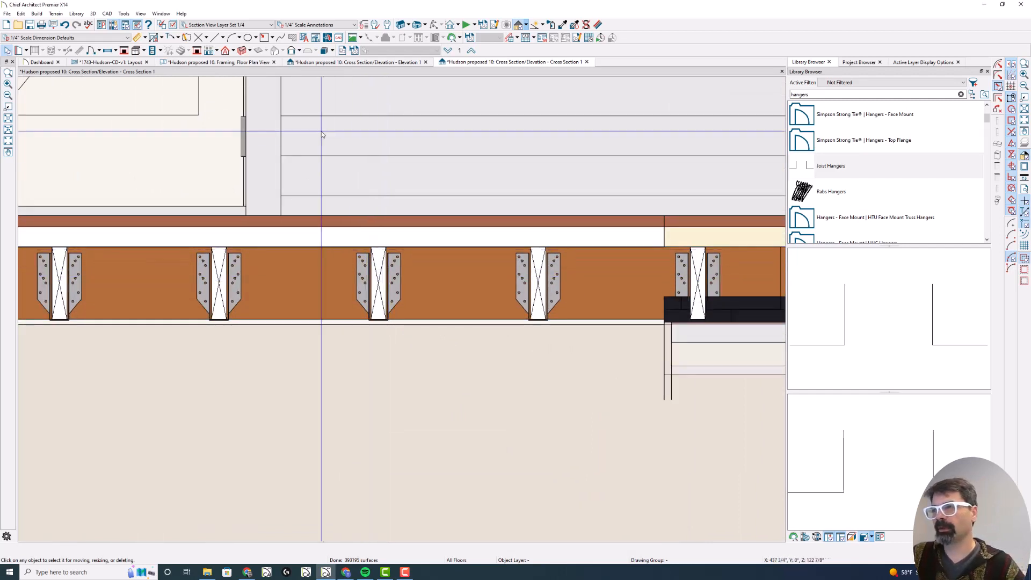
# Check the Hardware layer in Elevation 1's layer display settings, then return to the framing floor plan.
pyautogui.click(358, 62)
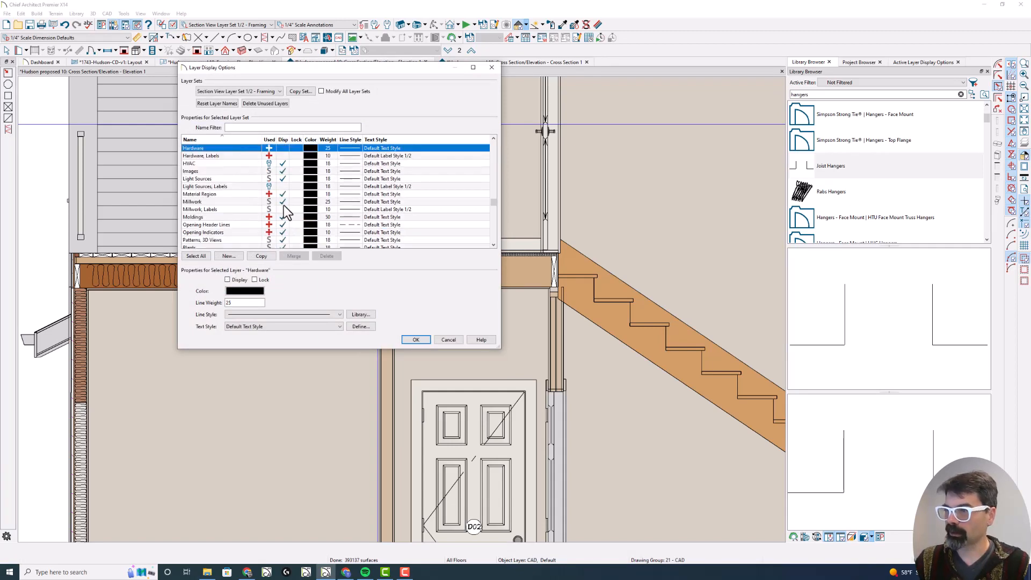
pyautogui.click(415, 339)
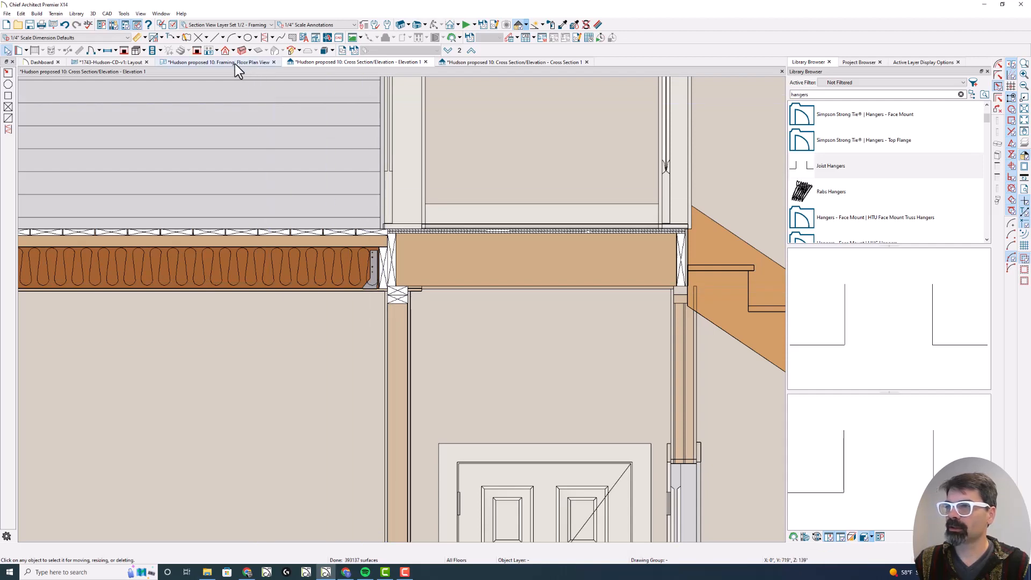
pyautogui.click(218, 62)
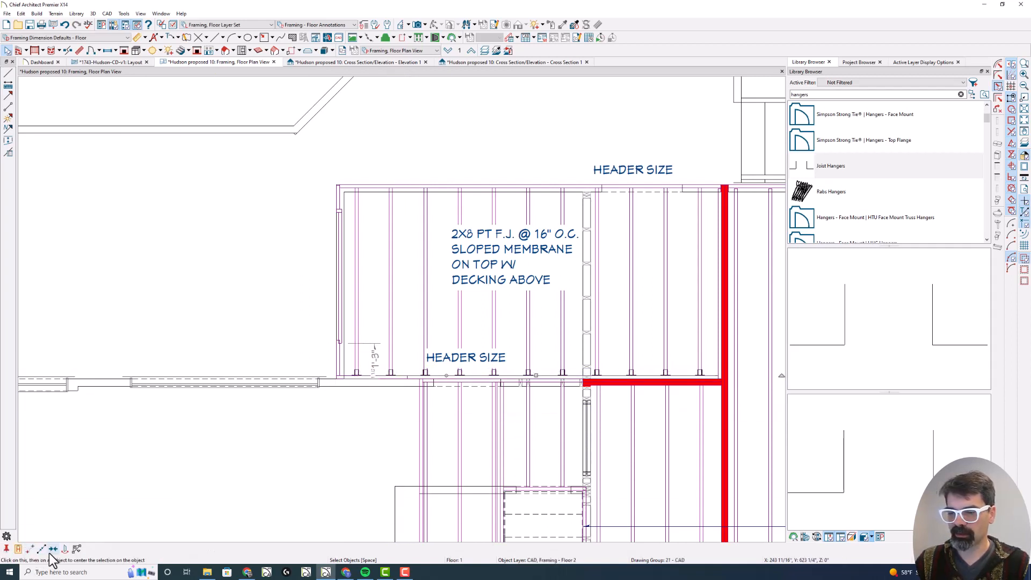
# Place a duplicate of the hanger distribution path left of the deck and close its specification.
pyautogui.click(461, 283)
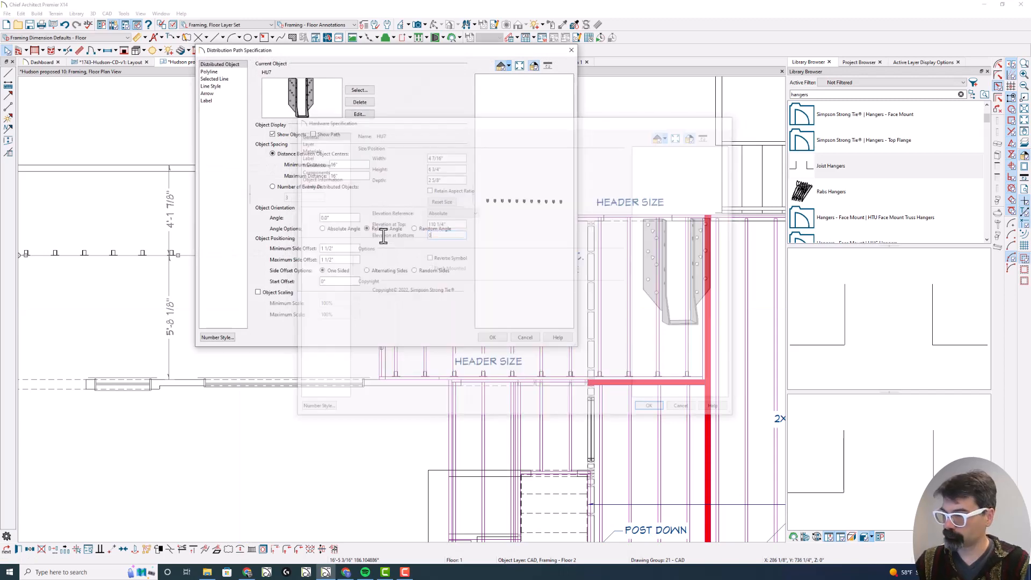
pyautogui.click(492, 336)
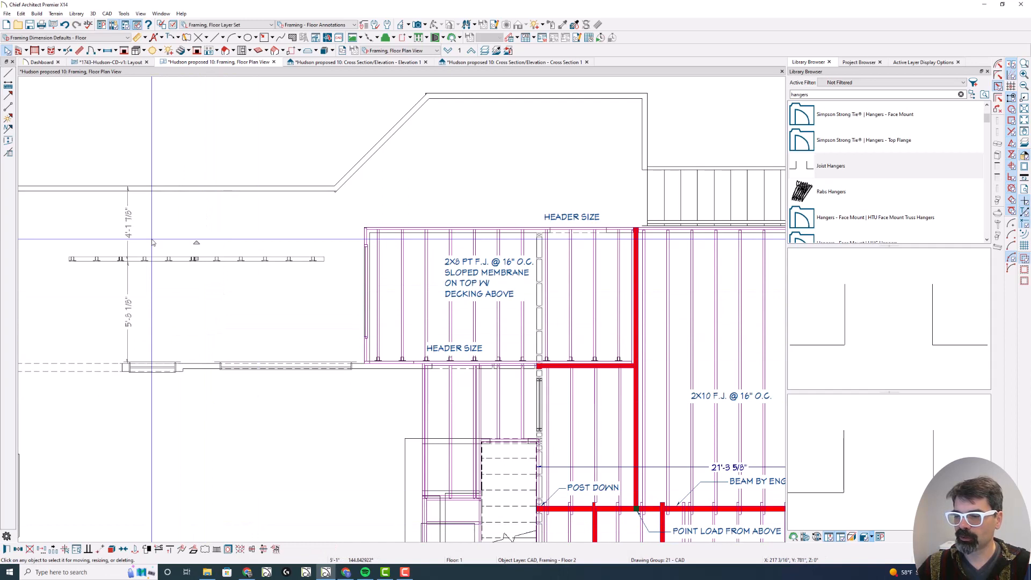
pyautogui.moveTo(185, 263)
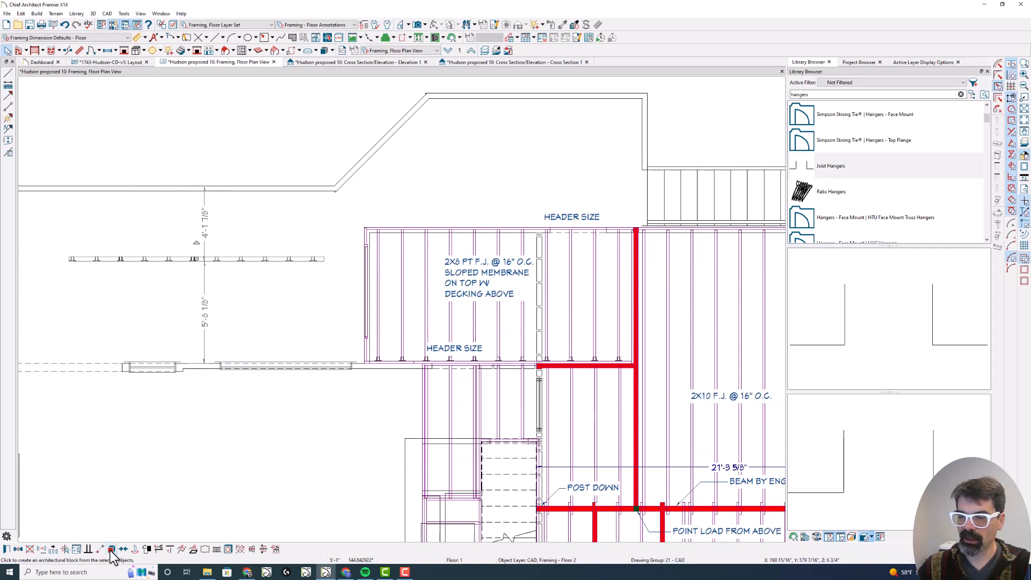
pyautogui.moveTo(112, 549)
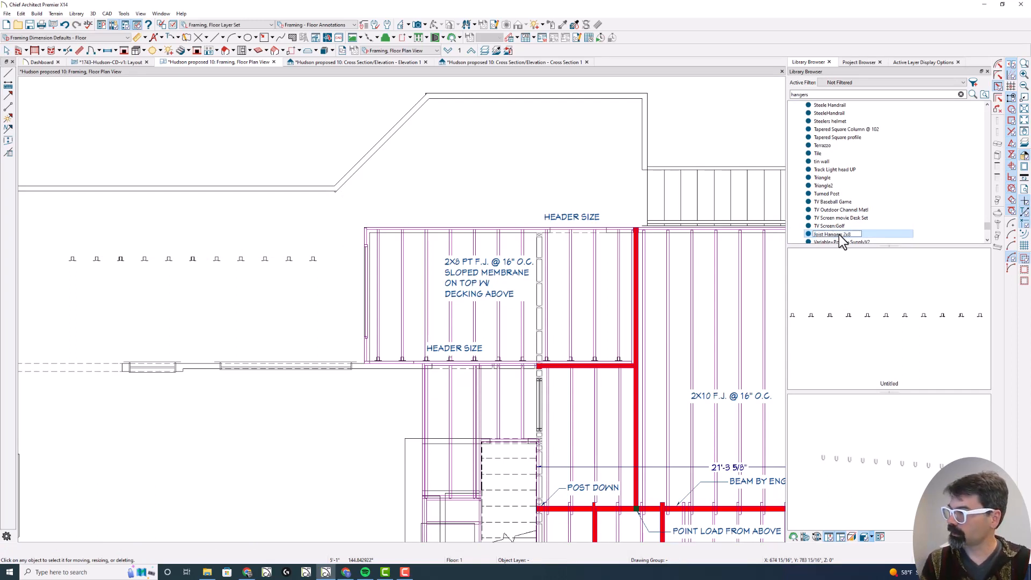
# Name the new library block 'Joist Hangers 2x8 Polyline' and pick it for placement.
pyautogui.click(836, 234)
pyautogui.write(' Polyline')
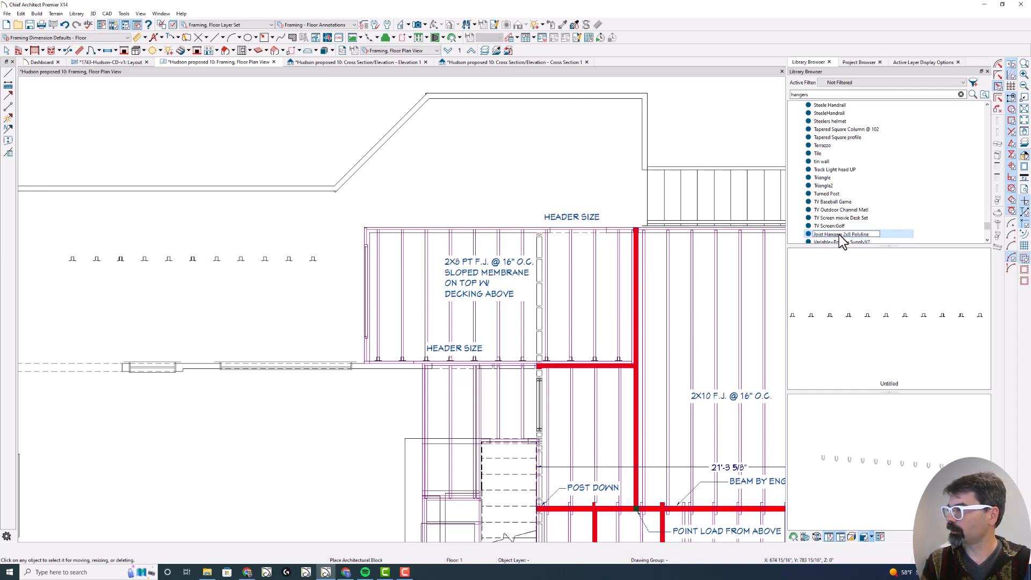
pyautogui.click(844, 234)
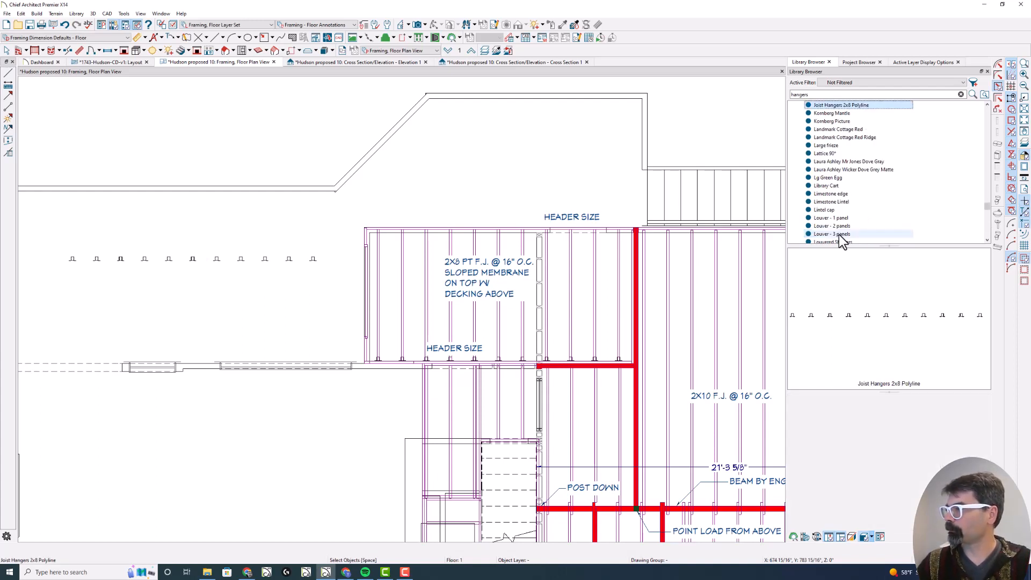
pyautogui.click(842, 105)
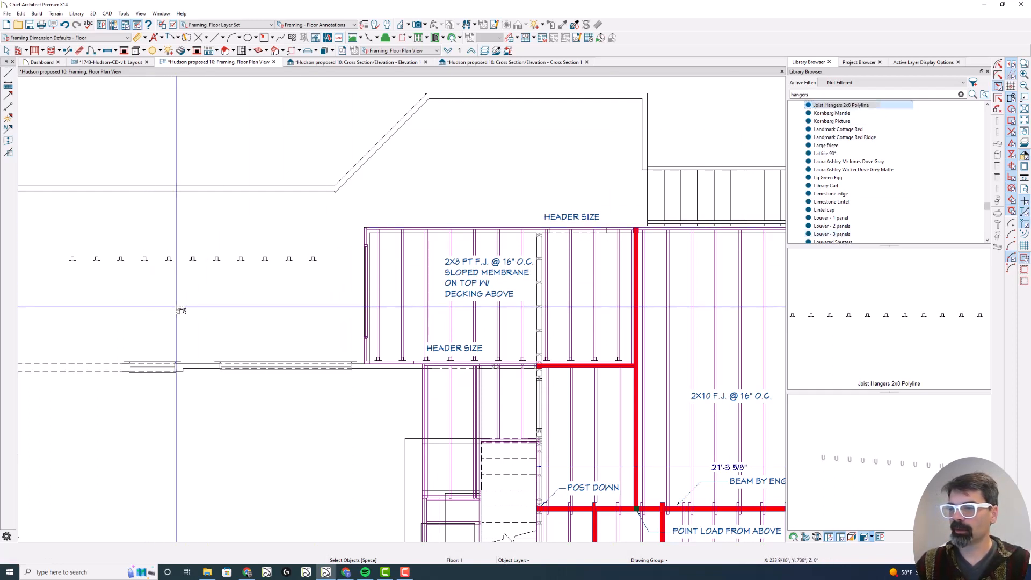
pyautogui.click(175, 307)
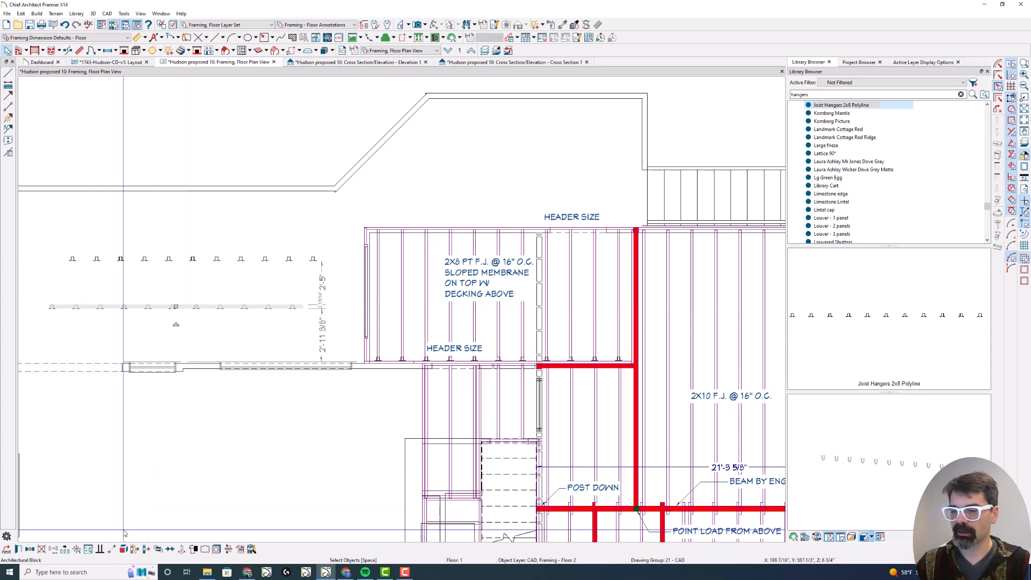
# Drop the block below the first row as a distribution path of HU7 hangers.
pyautogui.click(174, 308)
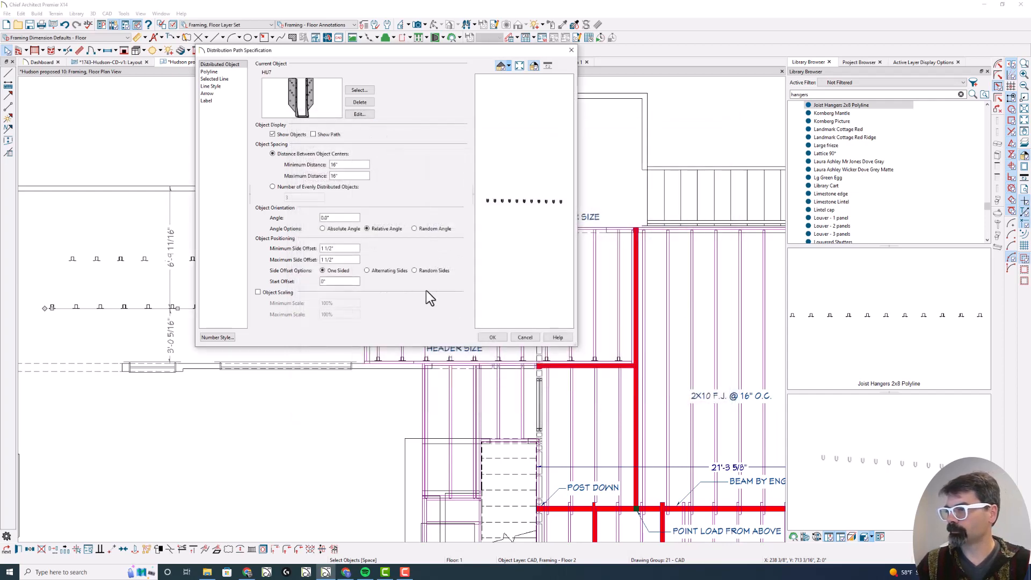
pyautogui.click(492, 336)
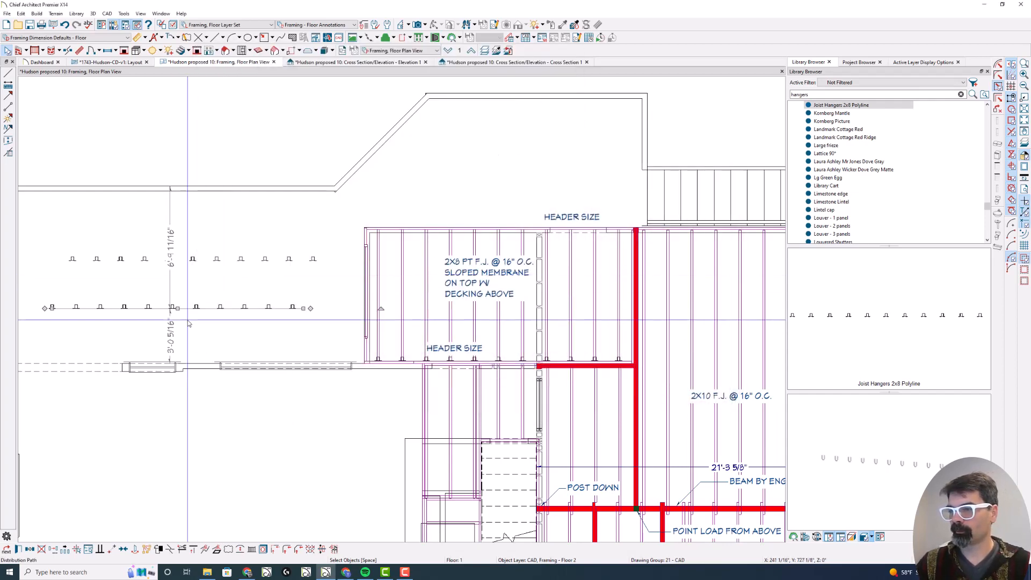